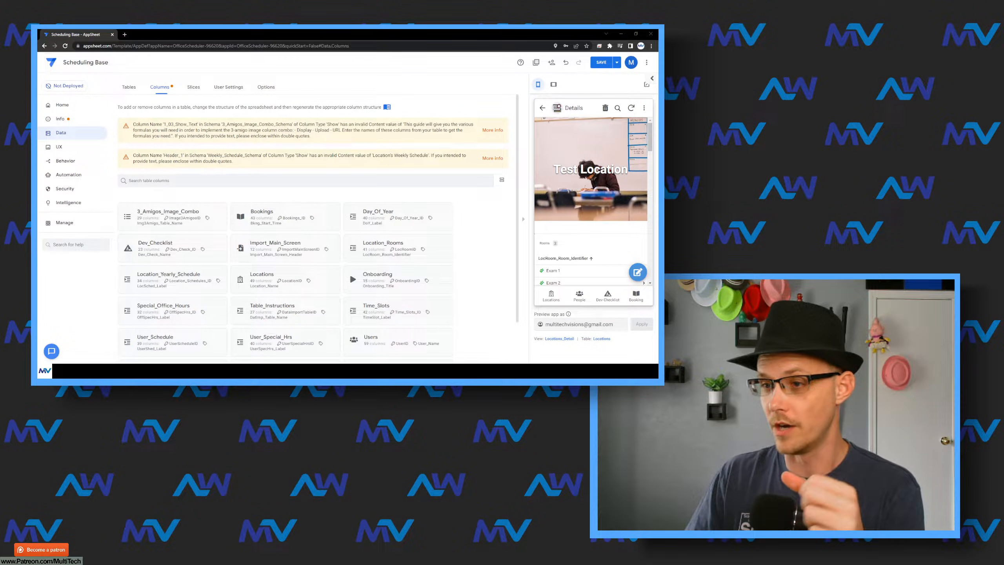
- Open Test Location from the preview list for editing and focus its rooms count field (3)
{"action": "left_click", "coordinate": [550, 296]}
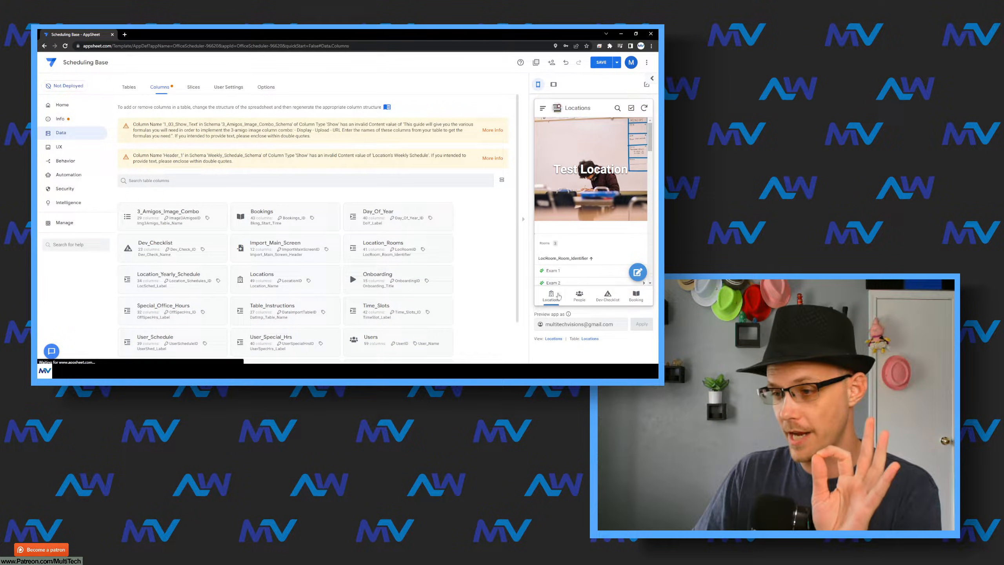
{"action": "left_click", "coordinate": [551, 270]}
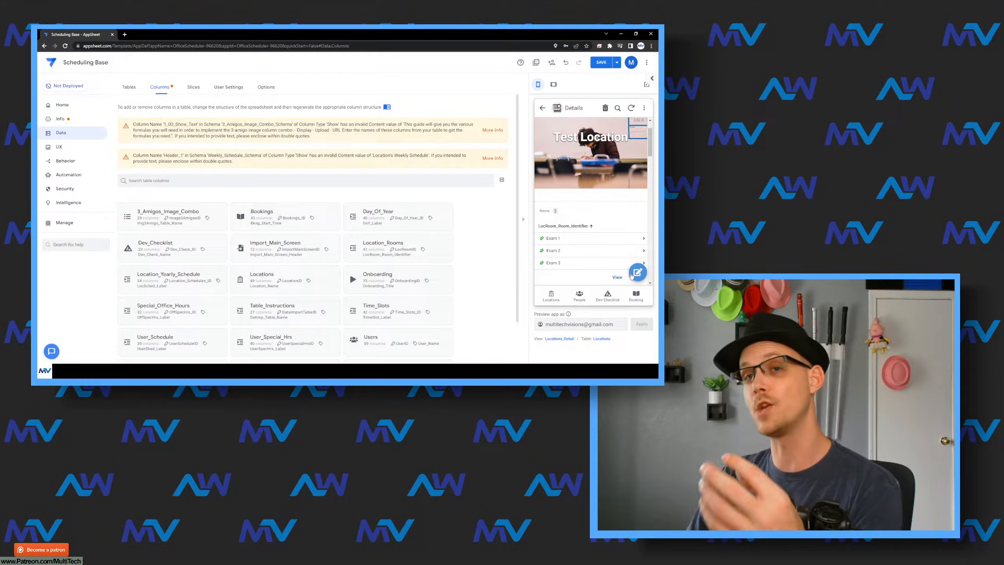
{"action": "scroll", "scroll_direction": "down", "scroll_amount": 3}
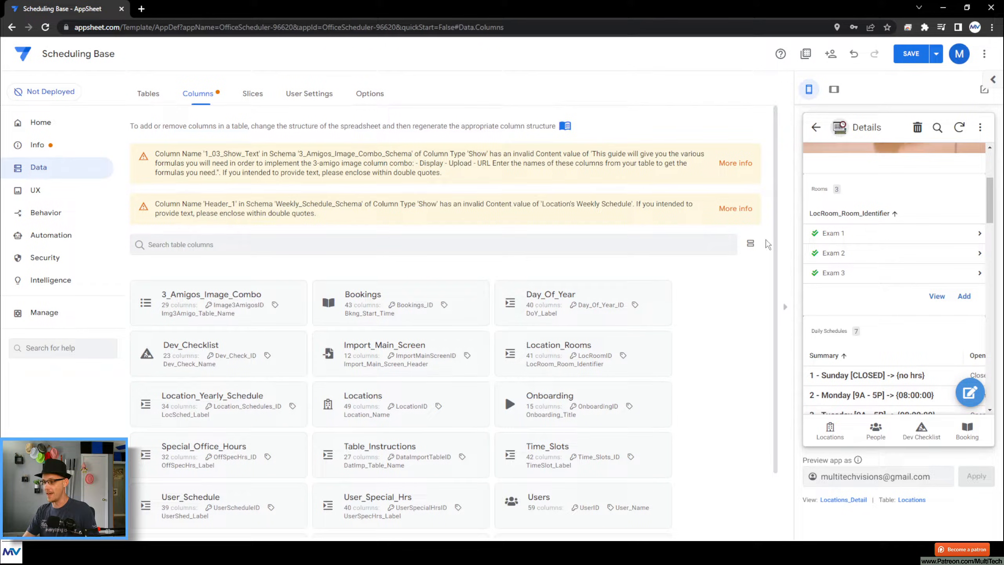
{"action": "left_click", "coordinate": [963, 296]}
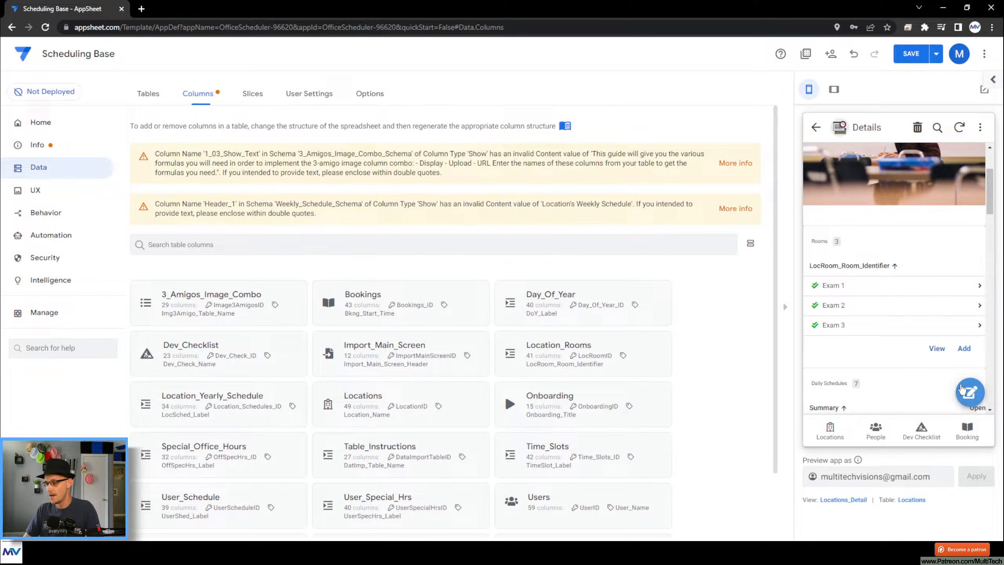
{"action": "left_click", "coordinate": [969, 393]}
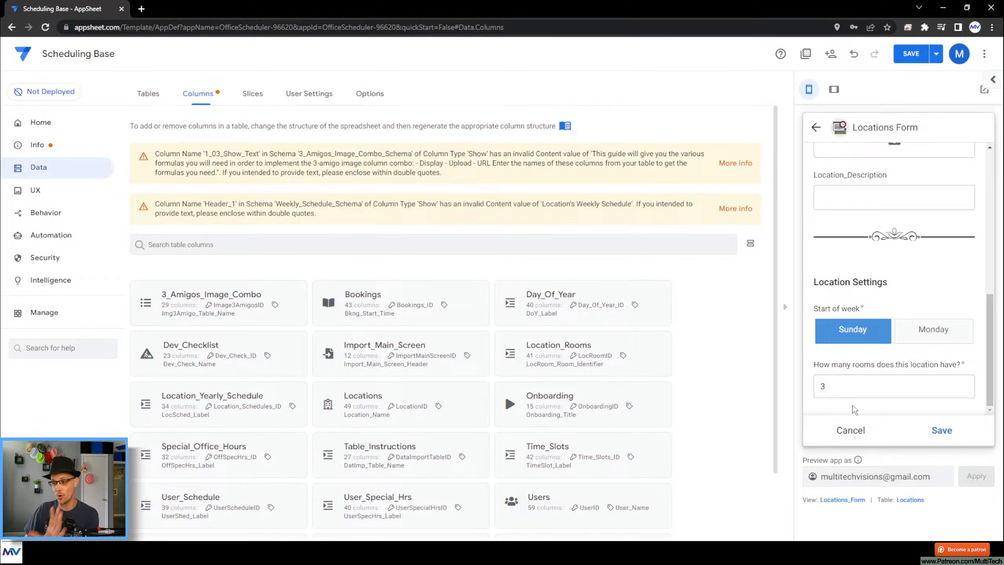
{"action": "left_click", "coordinate": [893, 385]}
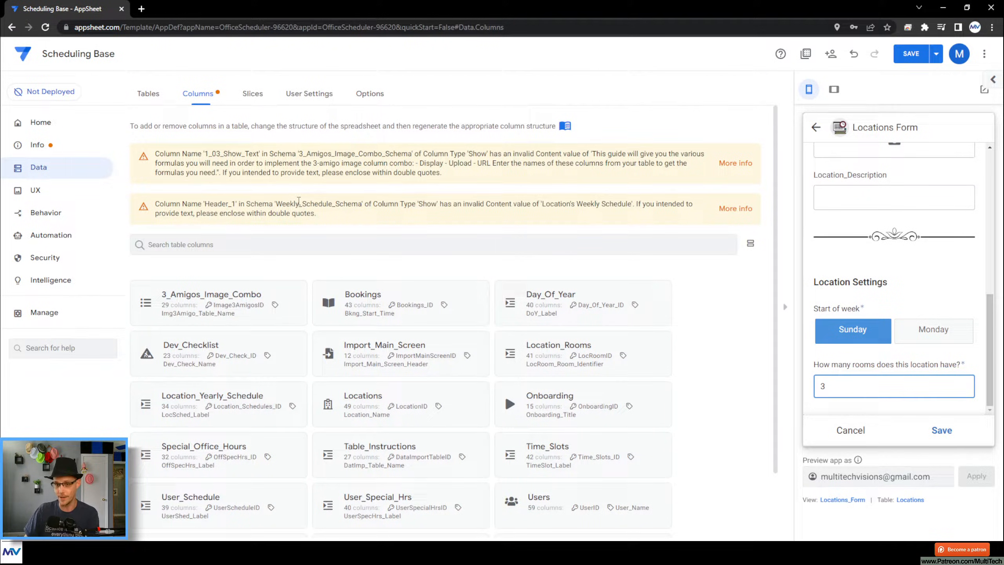
{"action": "left_click", "coordinate": [46, 212]}
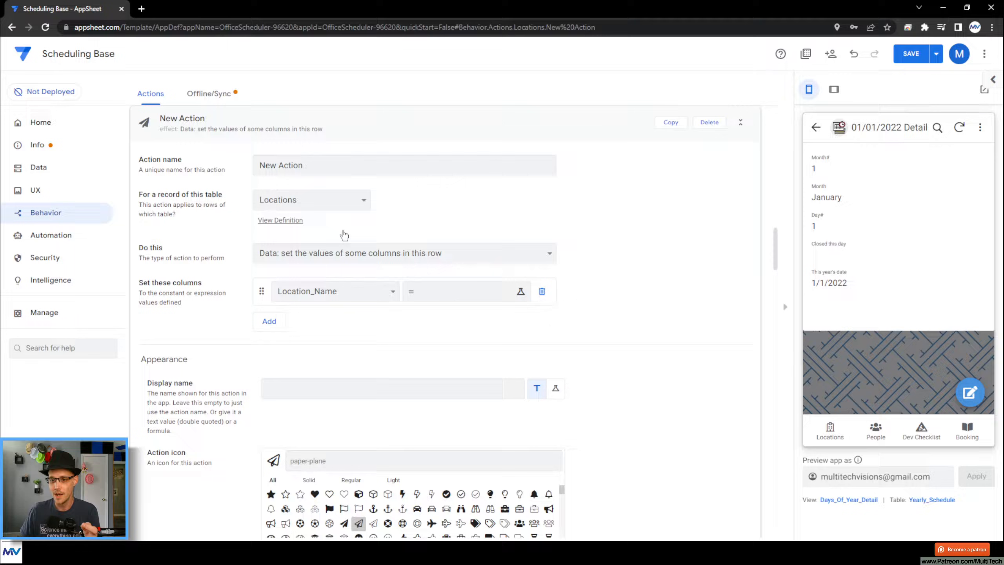
- Make the Locations action add a row to Location_Rooms, setting LocRoom_Location_Link
{"action": "left_click", "coordinate": [403, 252]}
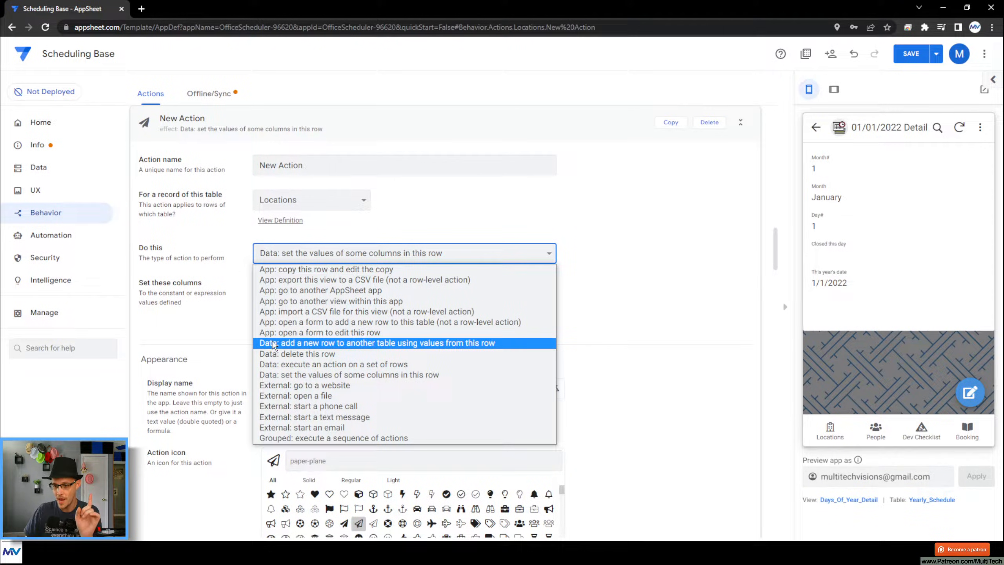
{"action": "mouse_move", "coordinate": [501, 345]}
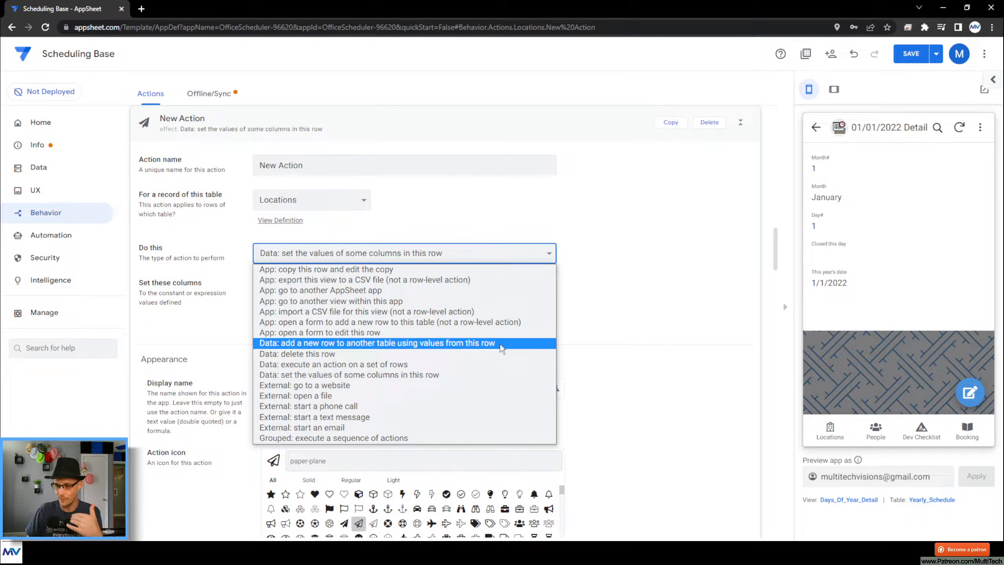
{"action": "left_click", "coordinate": [377, 342]}
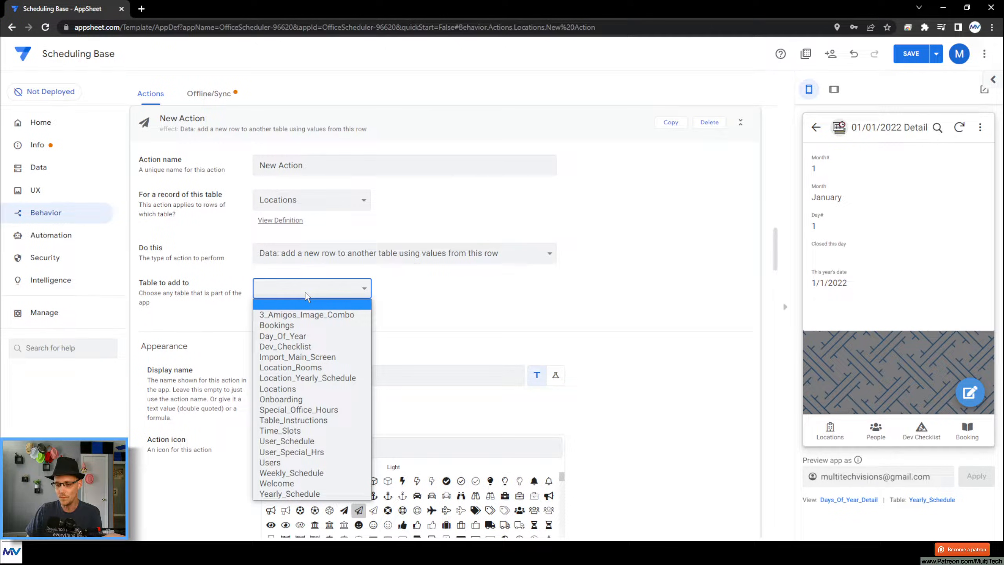
{"action": "mouse_move", "coordinate": [282, 335]}
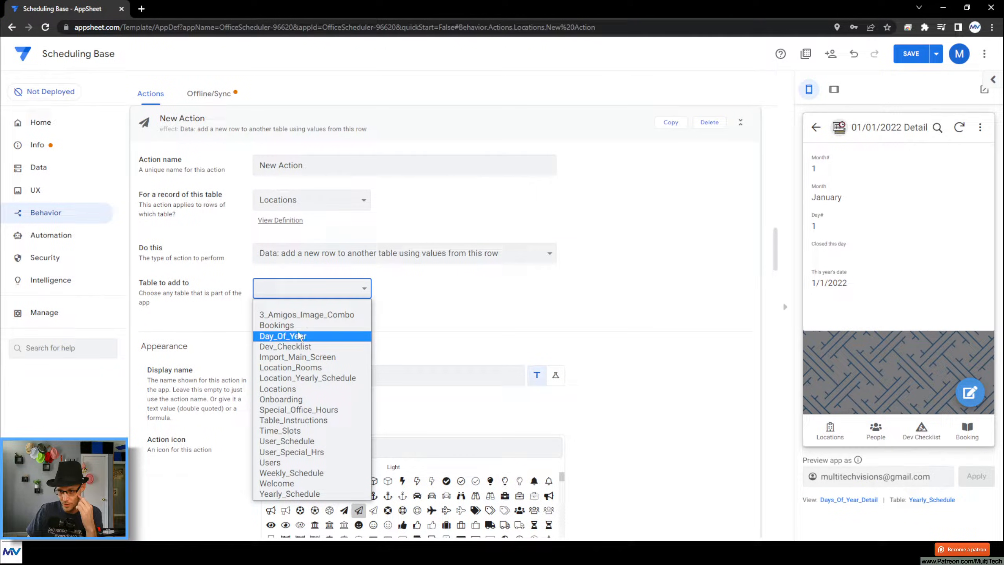
{"action": "left_click", "coordinate": [290, 367]}
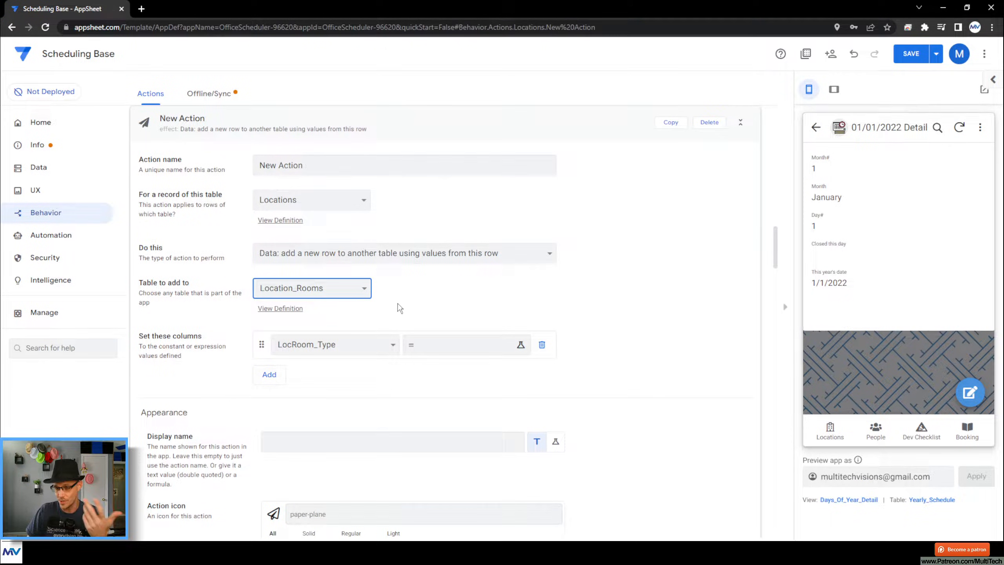
{"action": "scroll", "scroll_direction": "down", "scroll_amount": 3}
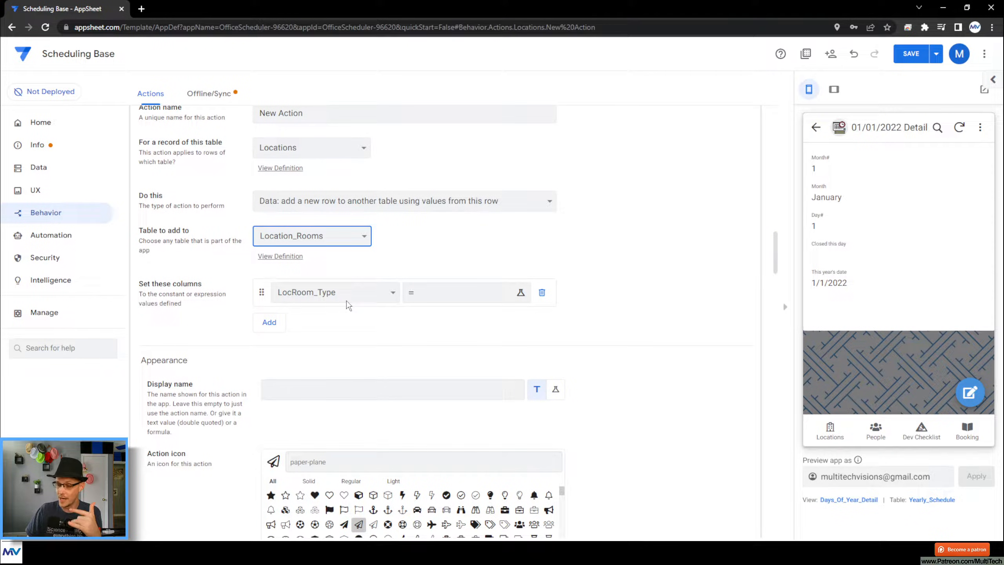
{"action": "left_click", "coordinate": [334, 292]}
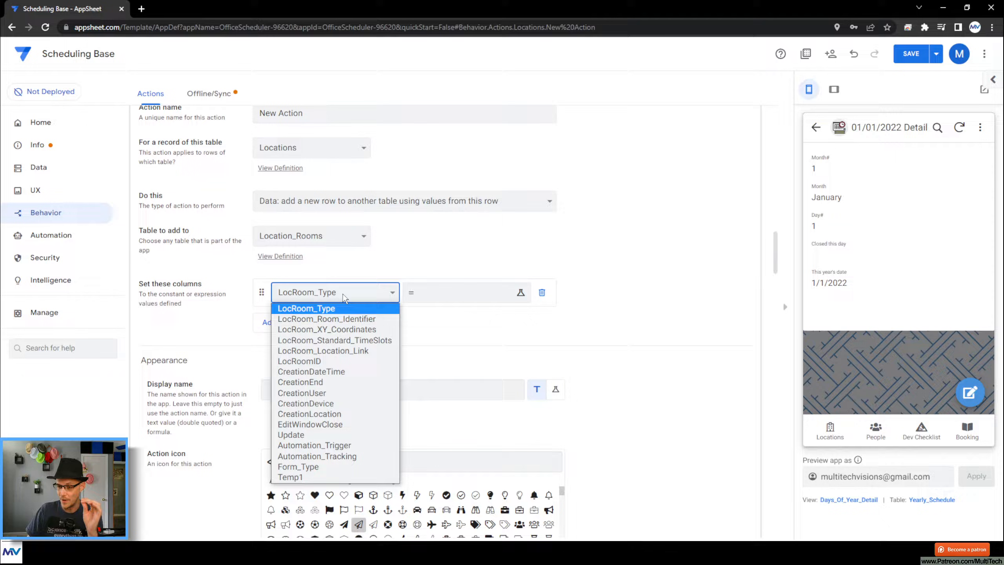
{"action": "mouse_move", "coordinate": [335, 340]}
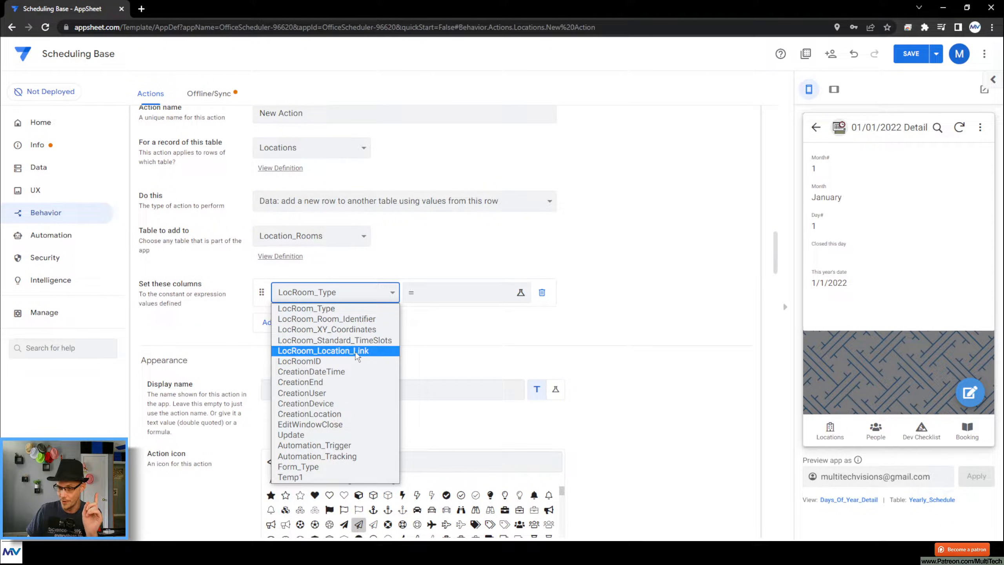
{"action": "left_click", "coordinate": [323, 350]}
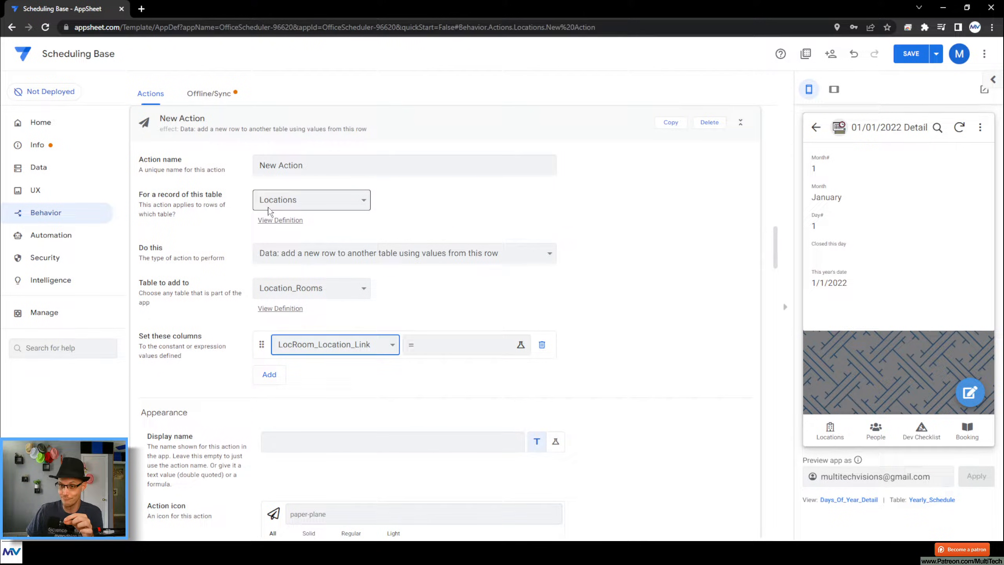
{"action": "left_click", "coordinate": [461, 344]}
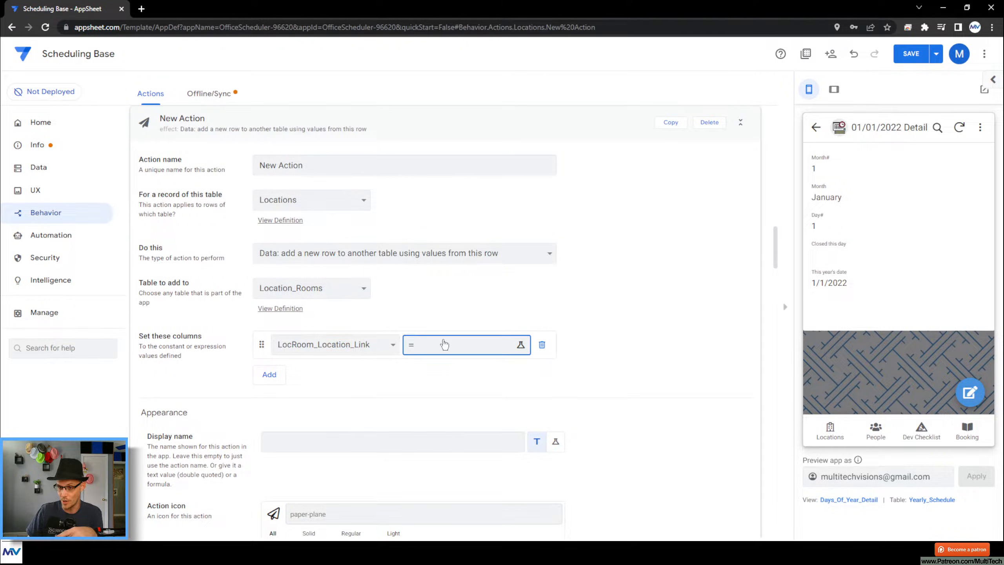
- Set LocRoom_Location_Link's value to [LocationID] in the Expression Assistant
{"action": "left_click", "coordinate": [520, 344]}
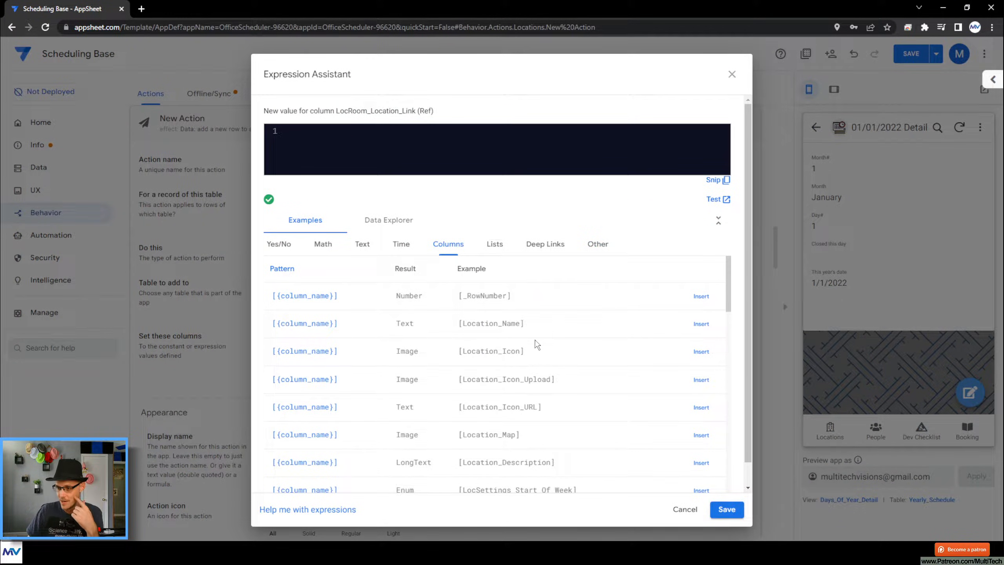
{"action": "scroll", "scroll_direction": "down", "scroll_amount": 3}
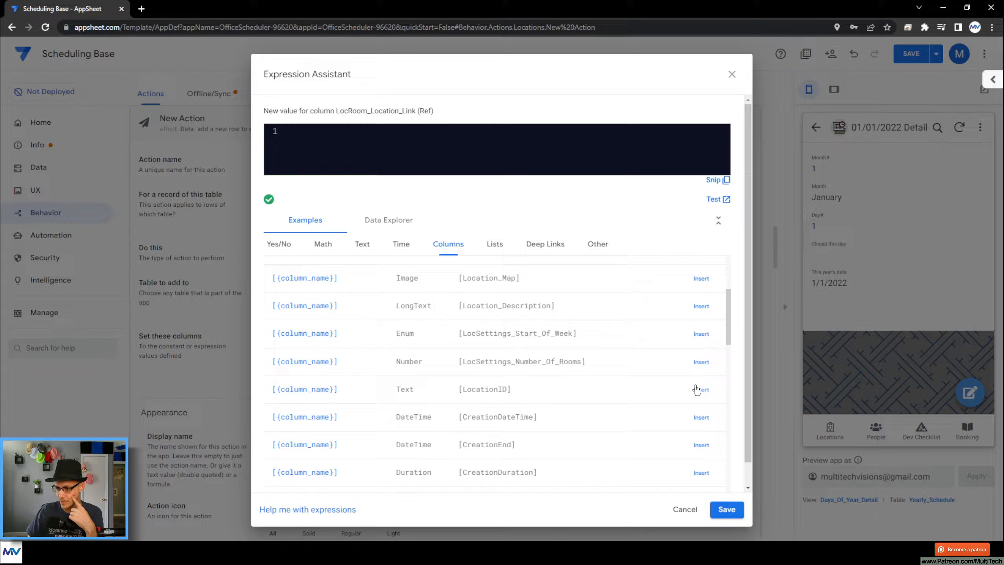
{"action": "left_click", "coordinate": [725, 509]}
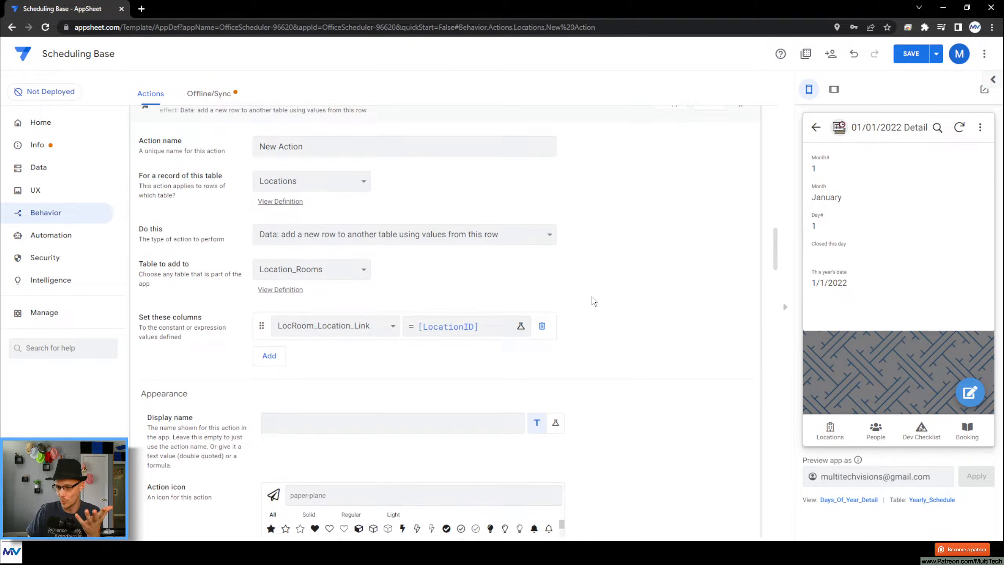
- Give the action the retweet arrows icon found by searching 'twe'
{"action": "scroll", "scroll_direction": "down", "scroll_amount": 3}
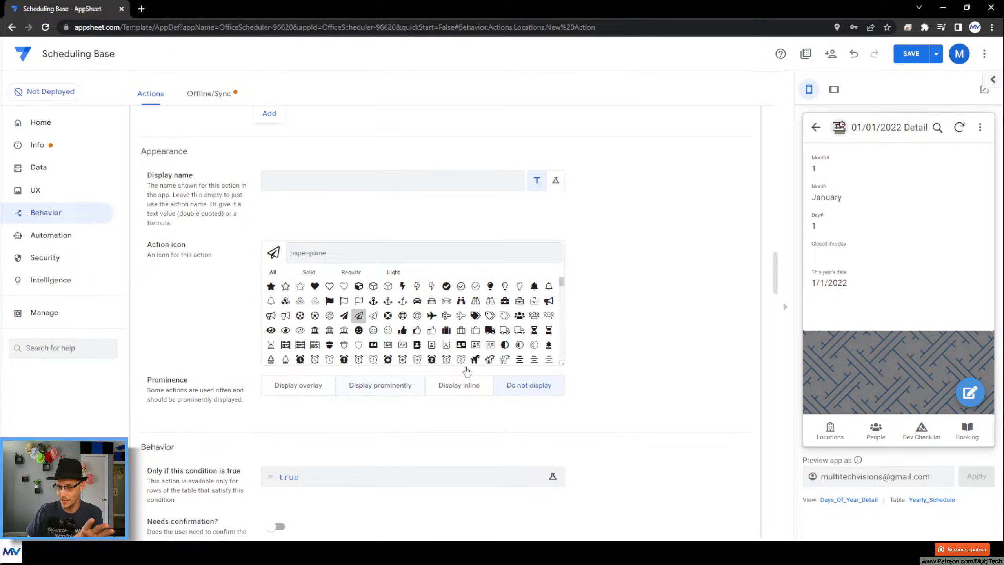
{"action": "type", "text": "twe"}
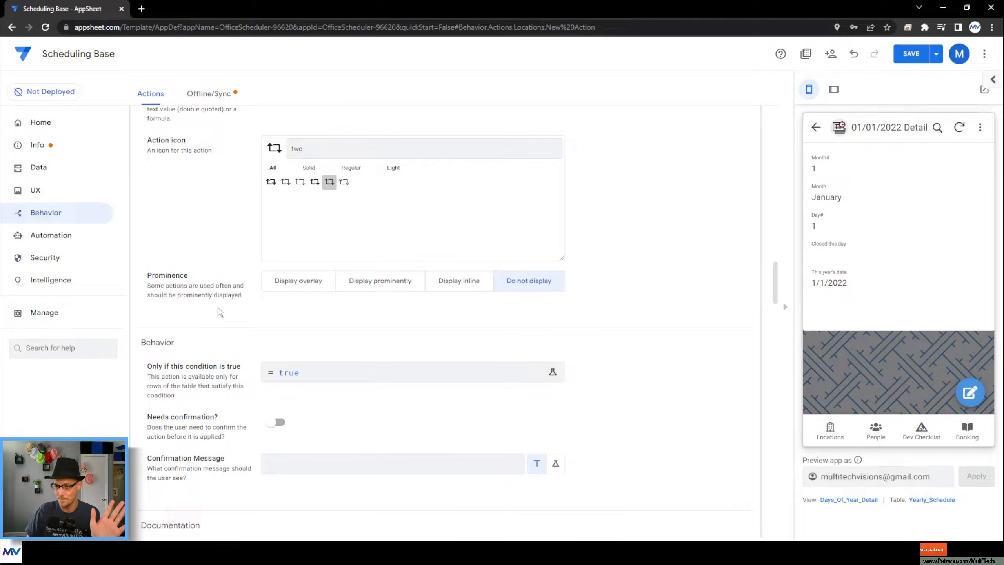
{"action": "left_click", "coordinate": [552, 372]}
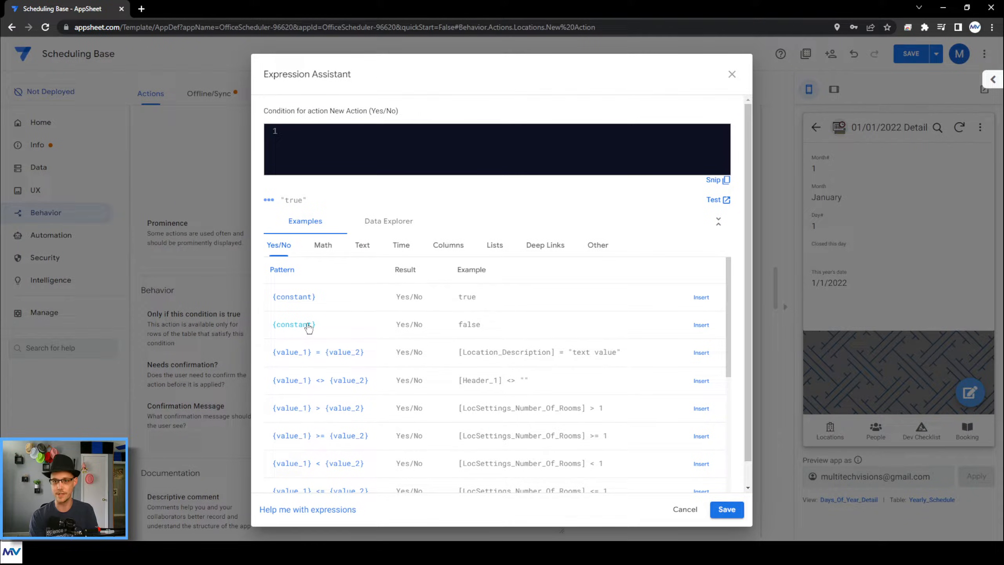
- Enter and save the condition count([Related Location_Rooms]) < [LocSettings_Number_Of_Rooms]
{"action": "type", "text": "i"}
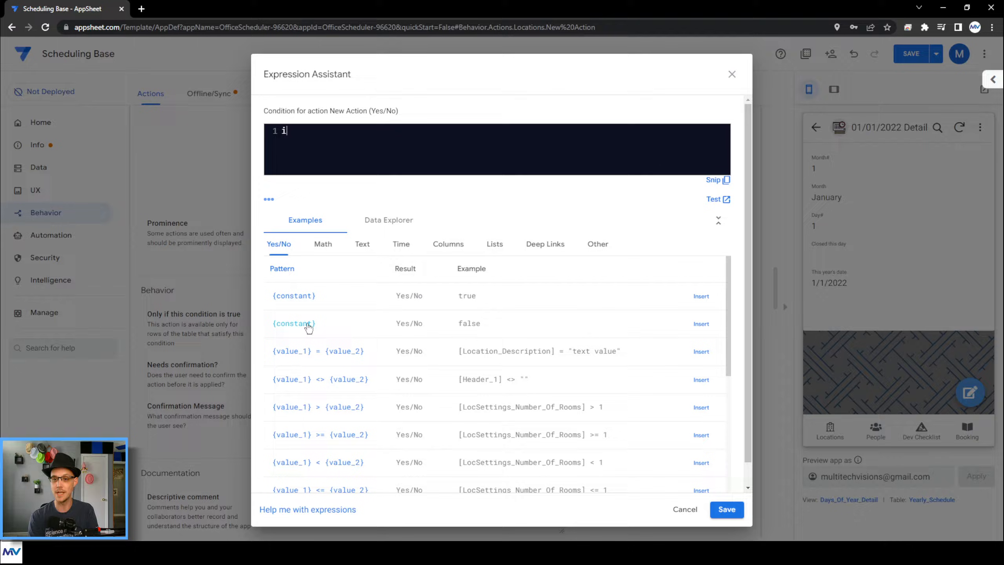
{"action": "type", "text": "snotblank("}
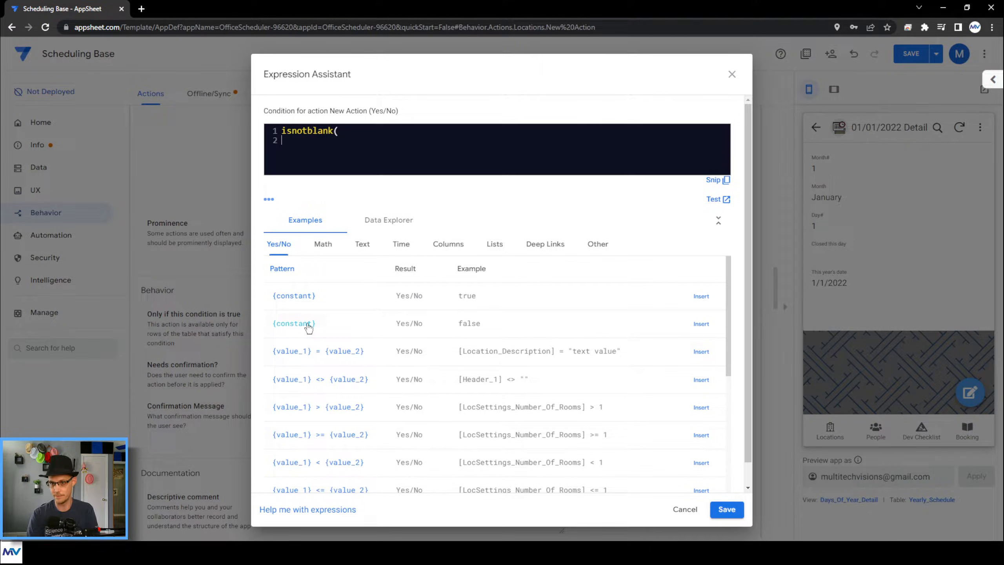
{"action": "left_click", "coordinate": [448, 243]}
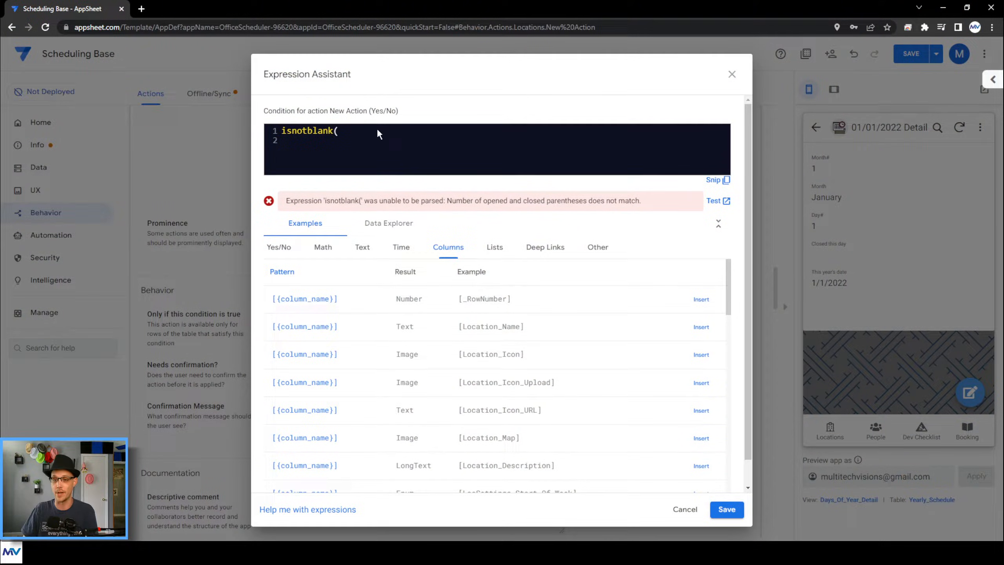
{"action": "key", "text": "ctrl+a"}
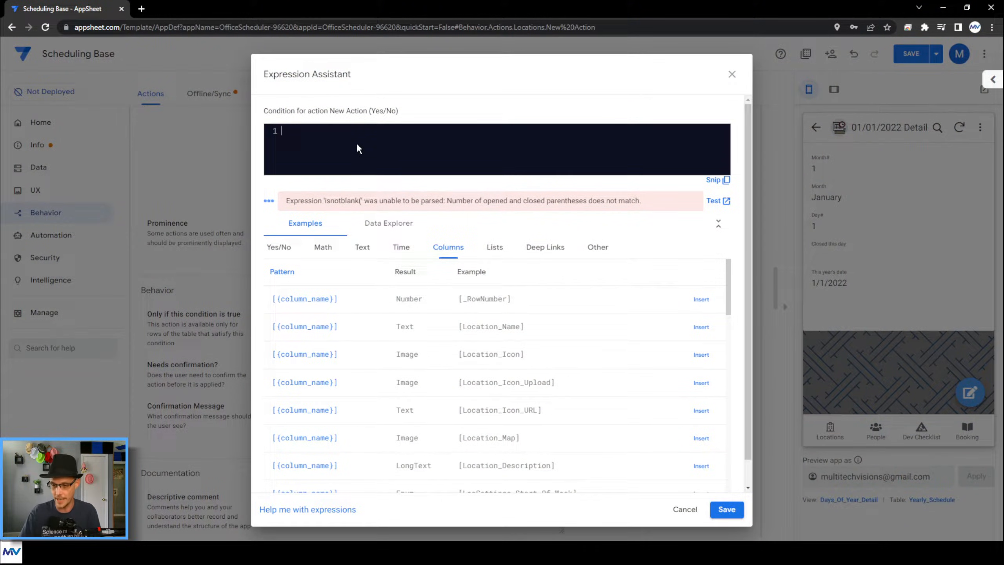
{"action": "type", "text": "coun"}
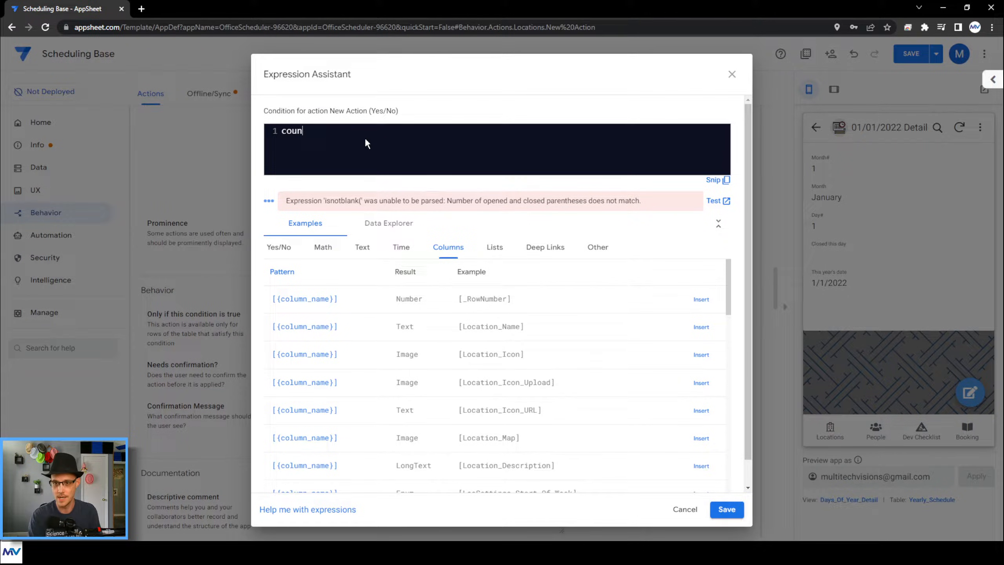
{"action": "type", "text": "t("}
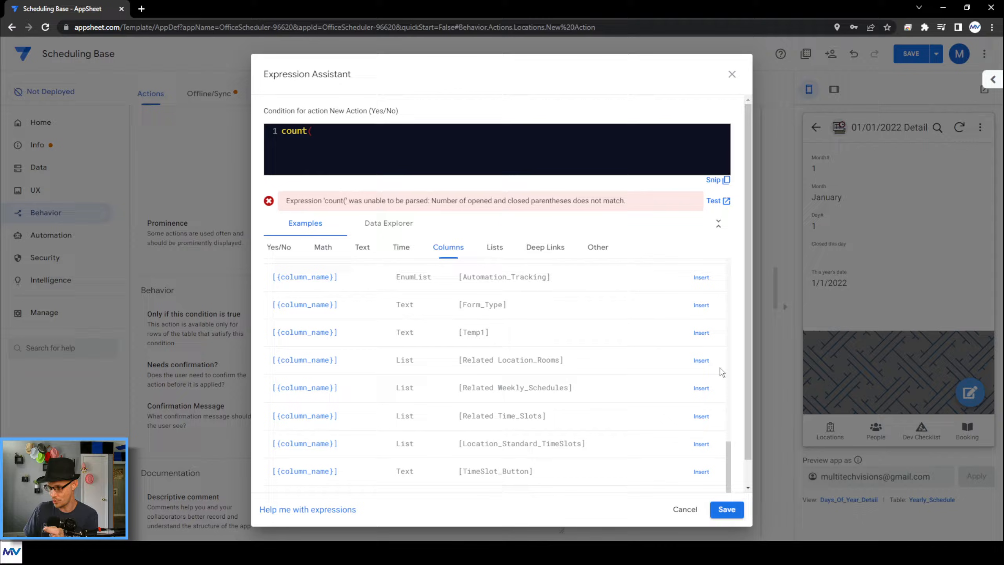
{"action": "left_click", "coordinate": [700, 359]}
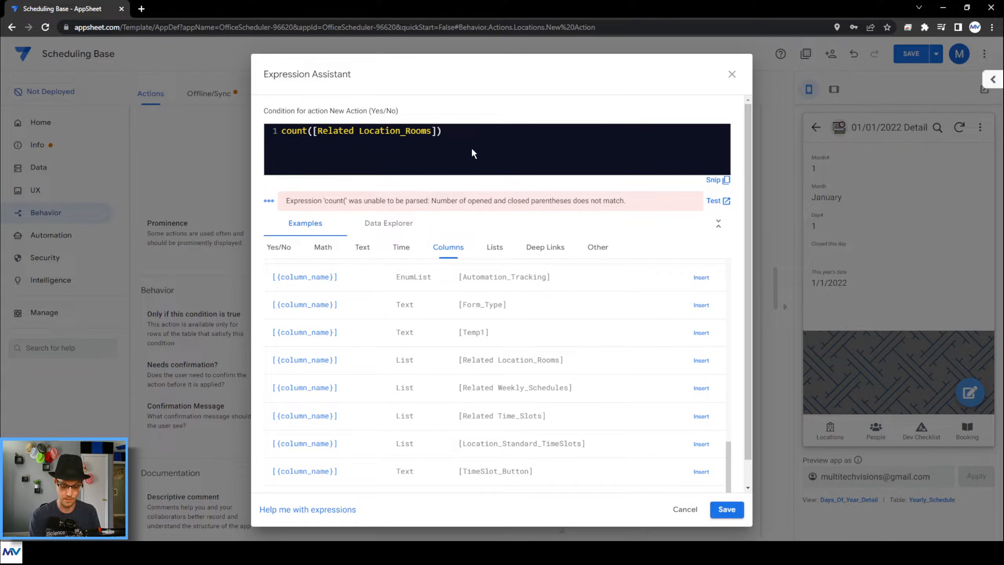
{"action": "type", "text": "<"}
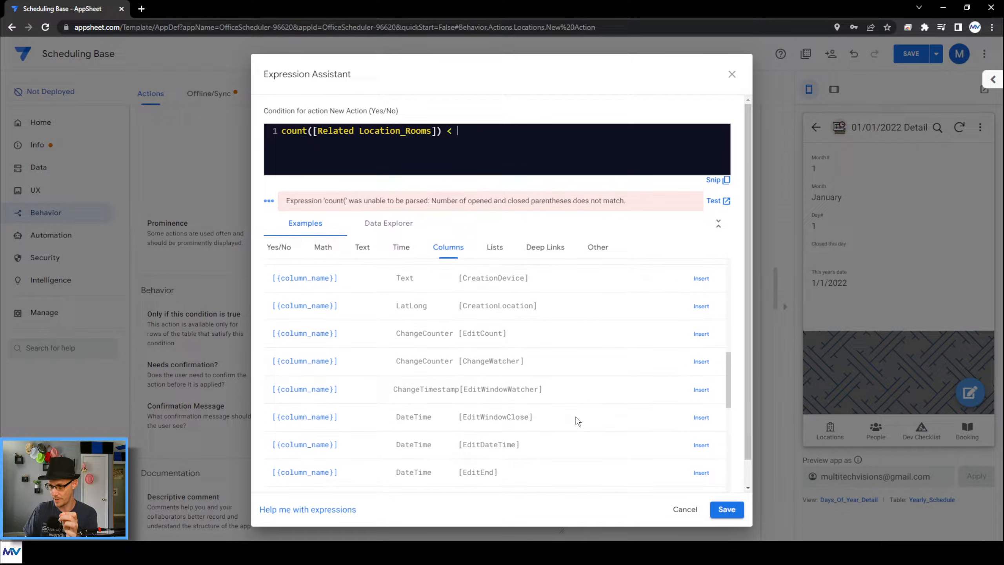
{"action": "scroll", "scroll_direction": "down", "scroll_amount": 3}
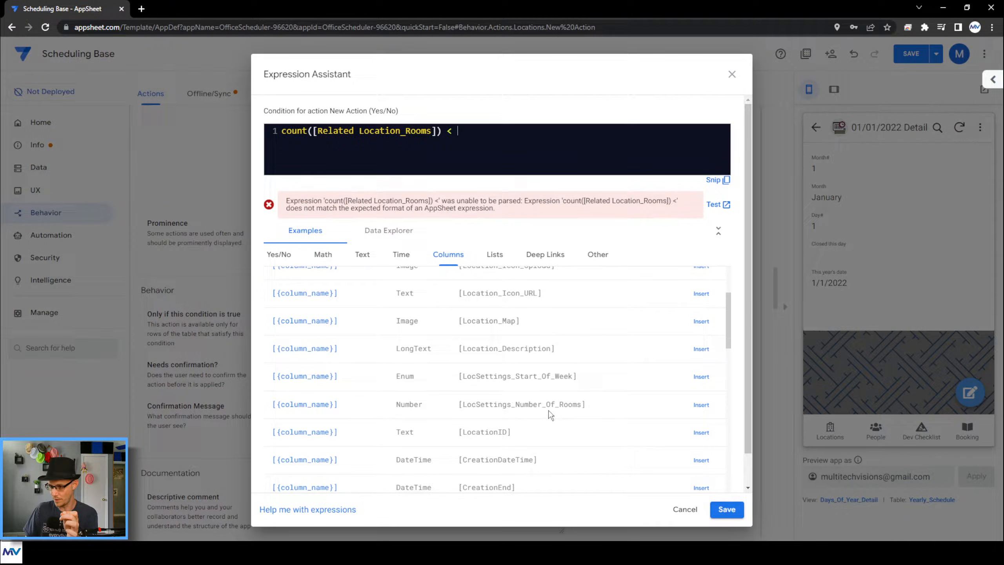
{"action": "left_click", "coordinate": [701, 404]}
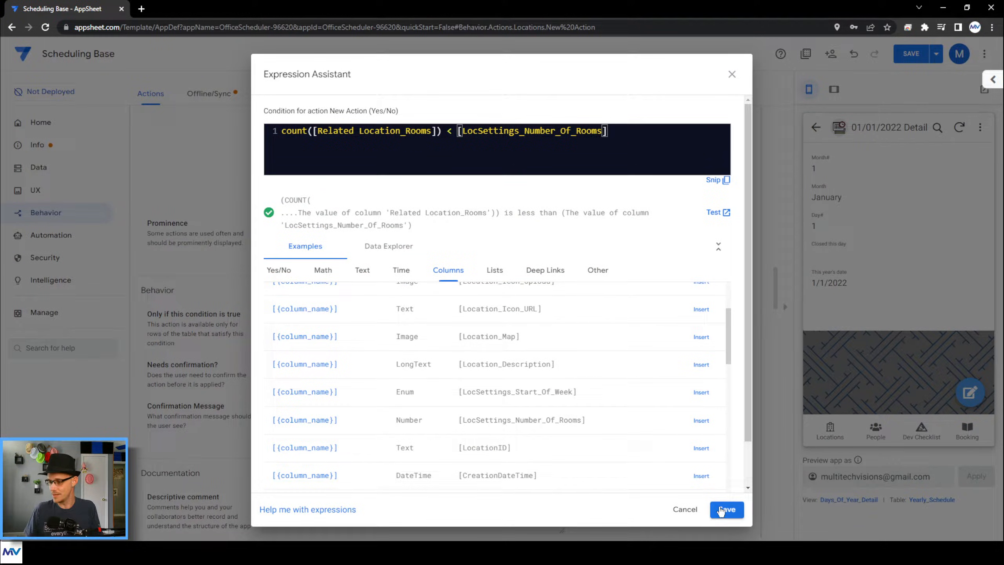
{"action": "left_click", "coordinate": [725, 509]}
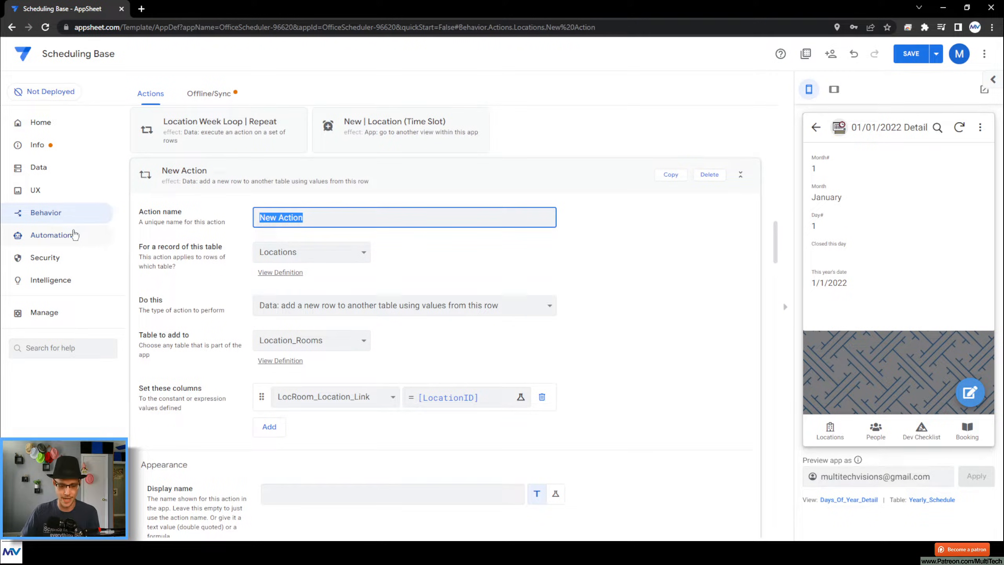
- Type 'Location Room Loop | Make' into the Action name field
{"action": "type", "text": "Locat"}
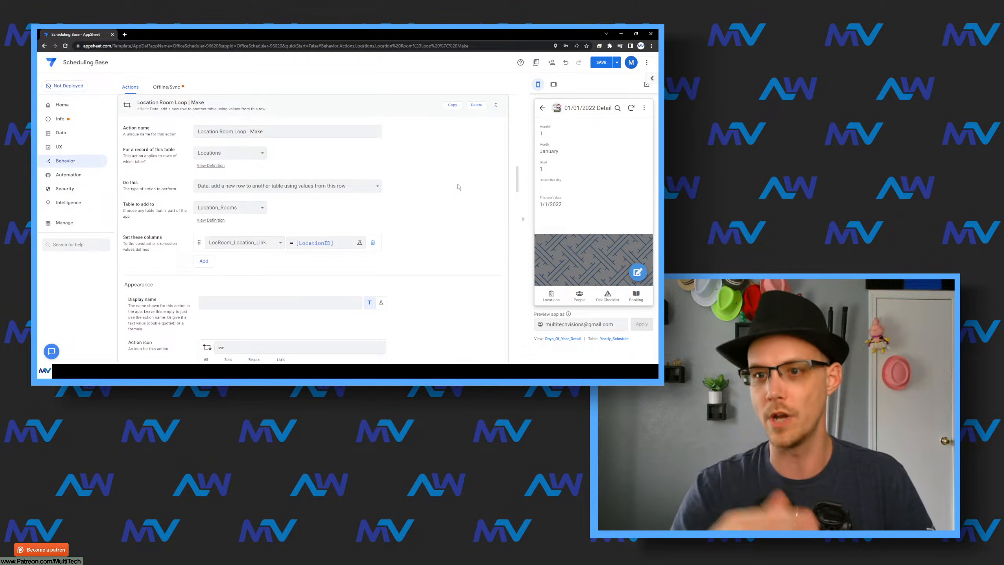
- Copy the Make action as 'Location Room Loop | Looop', a grouped sequence running Location Room Loop | Make
{"action": "left_click", "coordinate": [635, 33]}
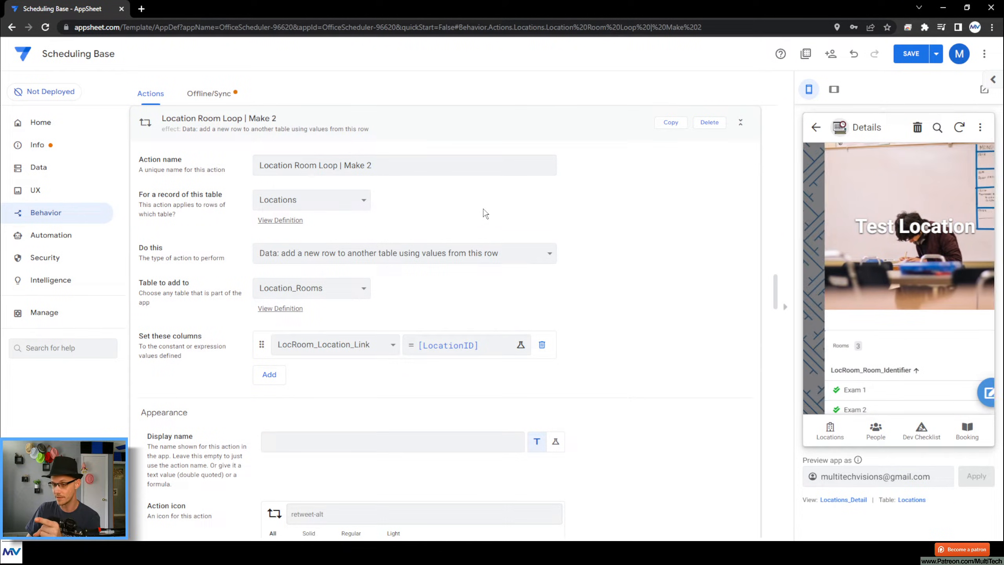
{"action": "left_click", "coordinate": [403, 165]}
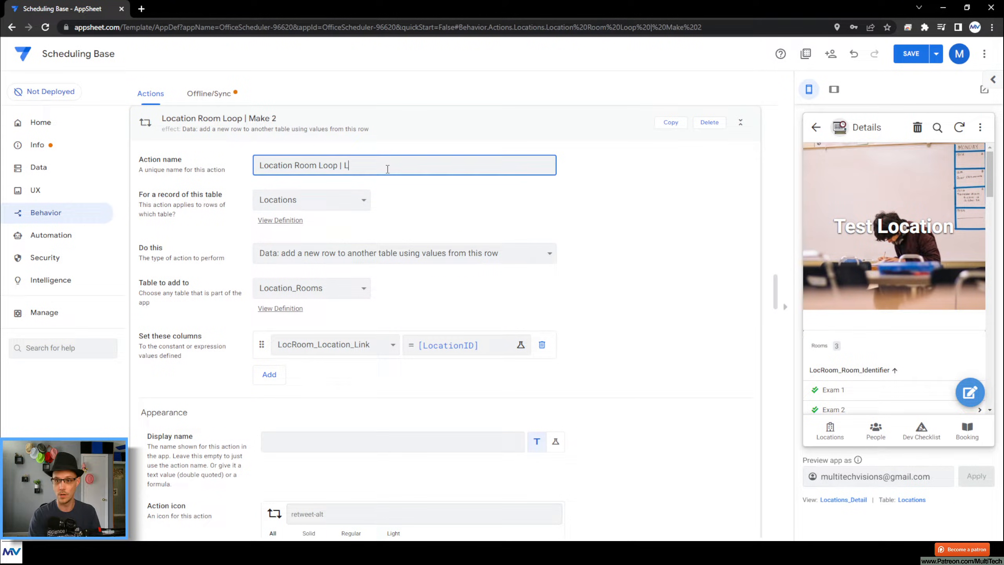
{"action": "type", "text": "ooop"}
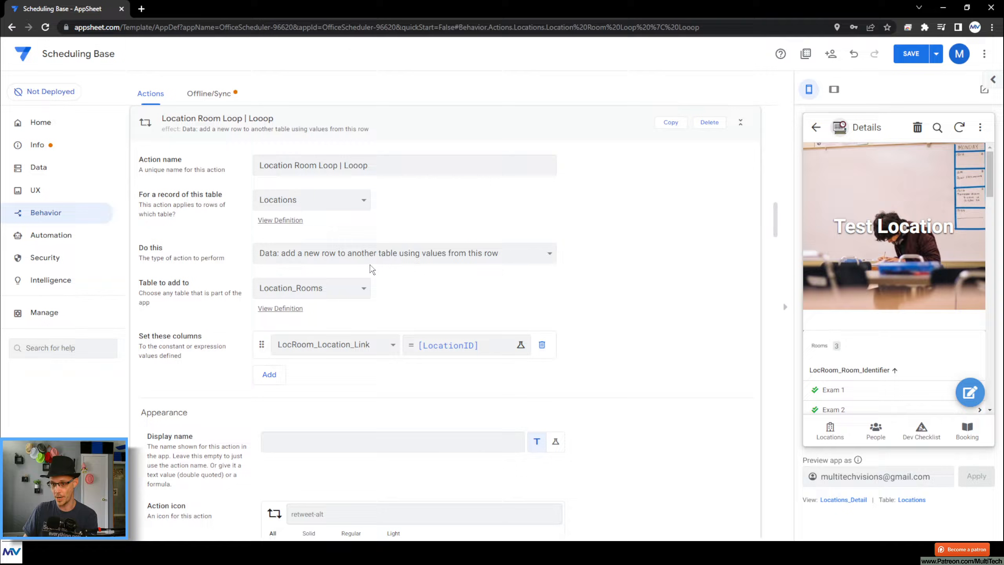
{"action": "left_click", "coordinate": [404, 252]}
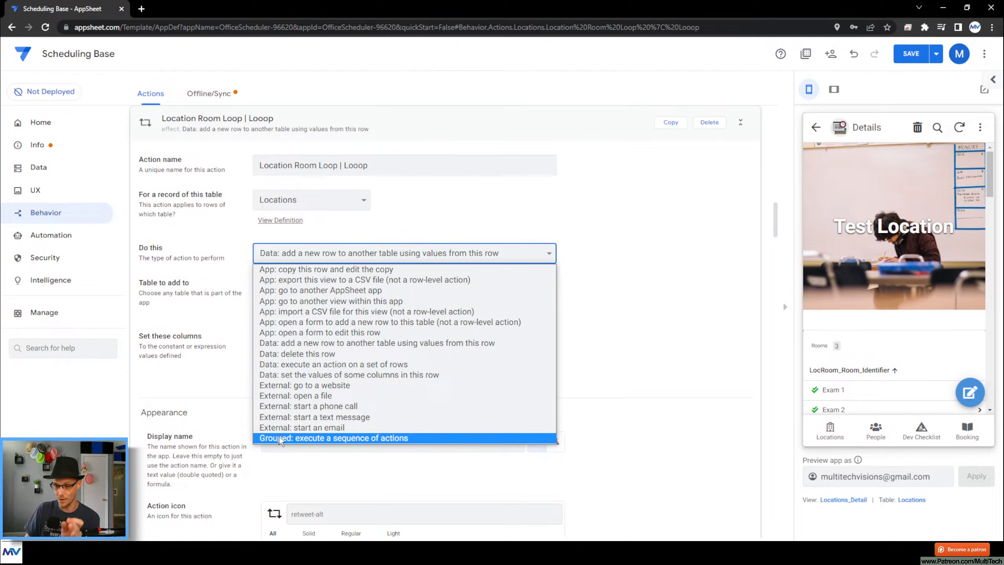
{"action": "left_click", "coordinate": [333, 437]}
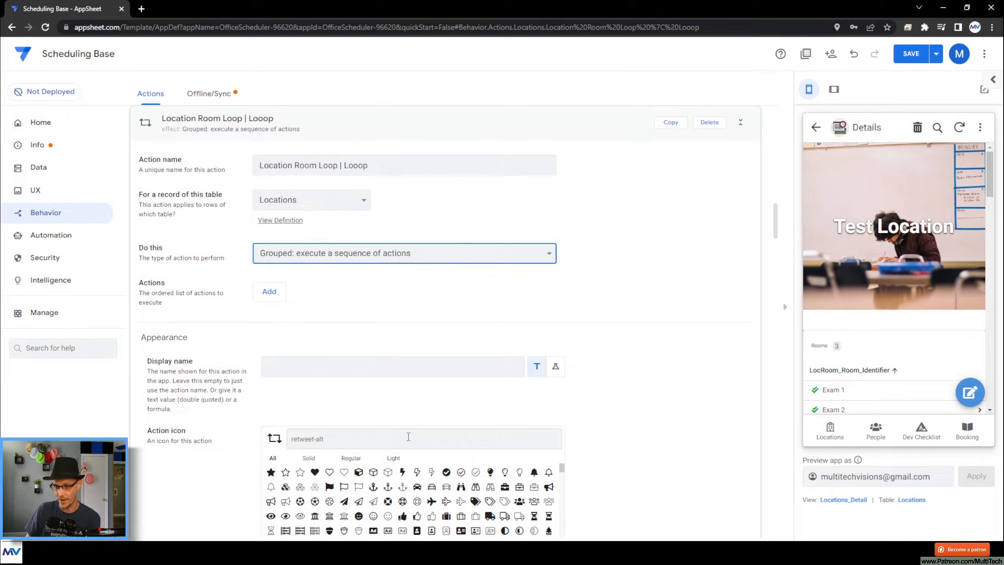
{"action": "left_click", "coordinate": [269, 291]}
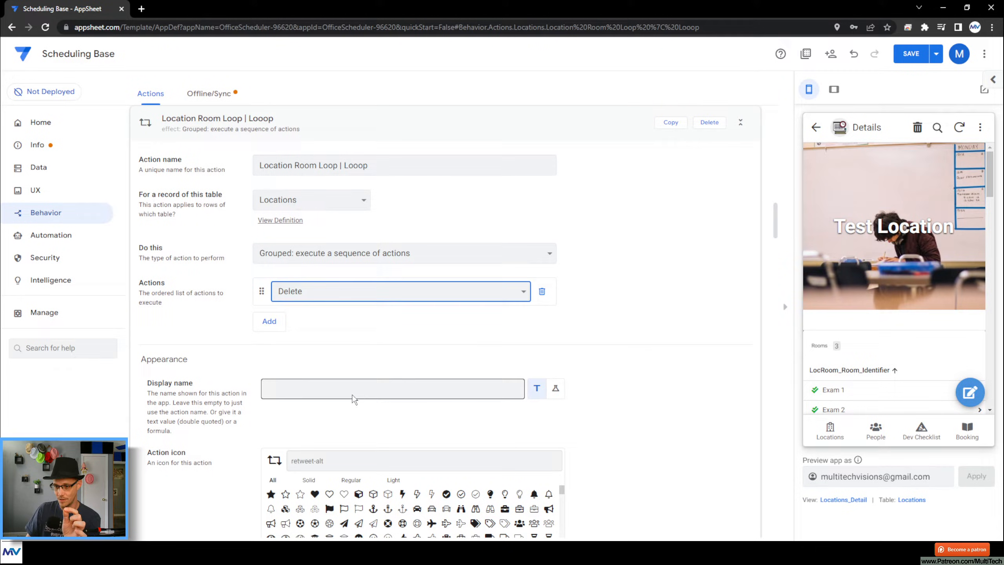
{"action": "left_click", "coordinate": [399, 290]}
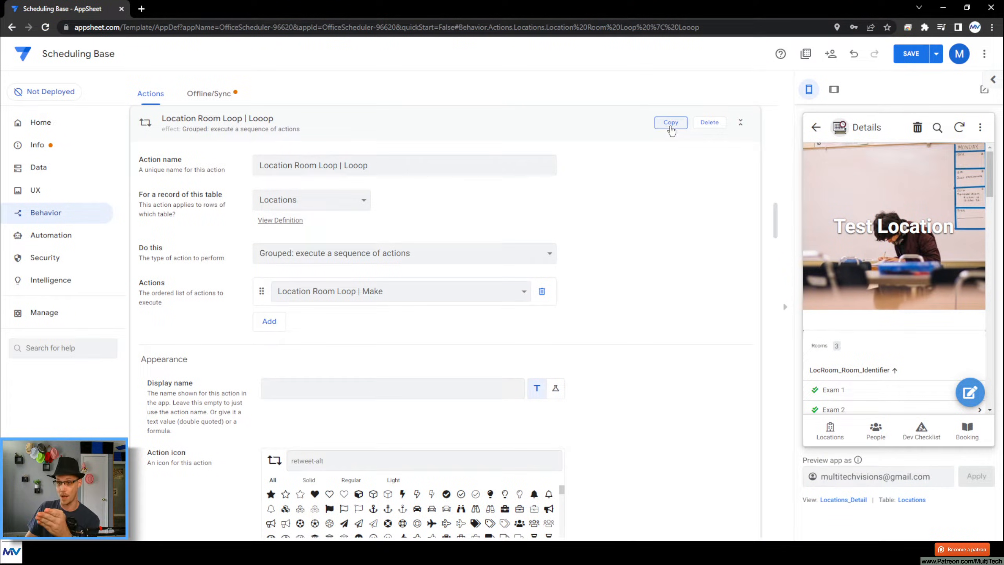
- Copy the action as 'Location Room Loop | Repeat', set to execute an action on a set of rows
{"action": "left_click", "coordinate": [669, 122]}
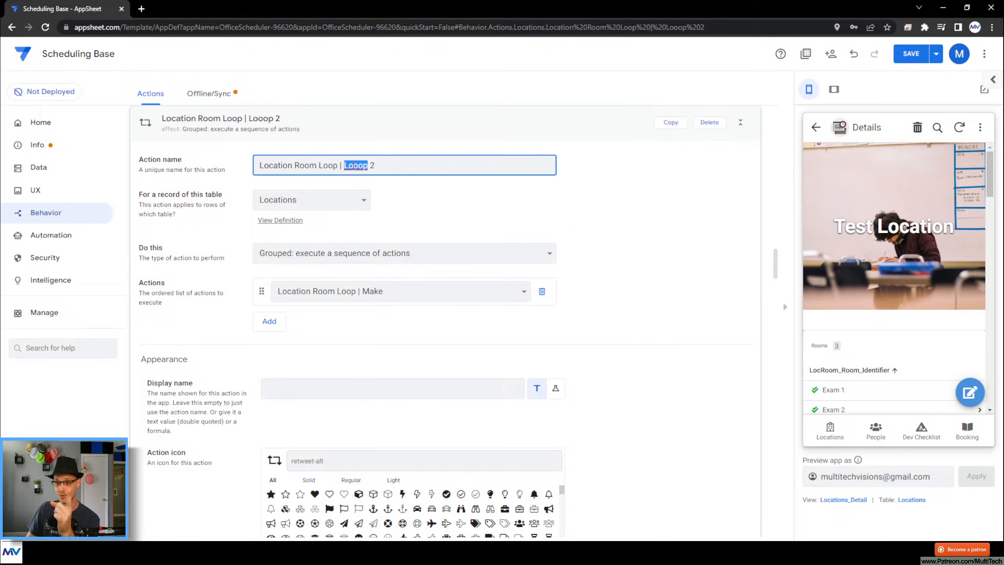
{"action": "type", "text": "Repeat"}
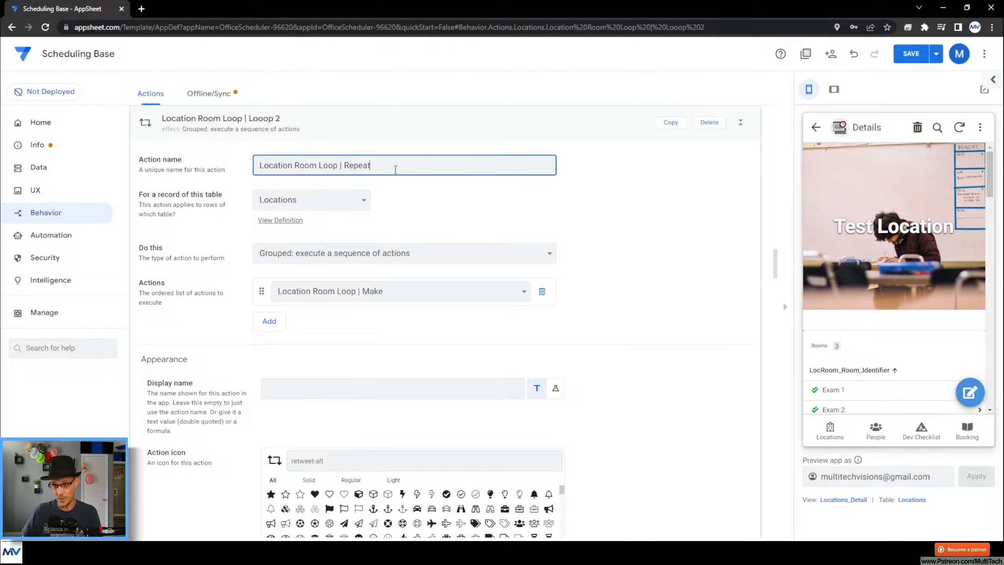
{"action": "left_click", "coordinate": [404, 252]}
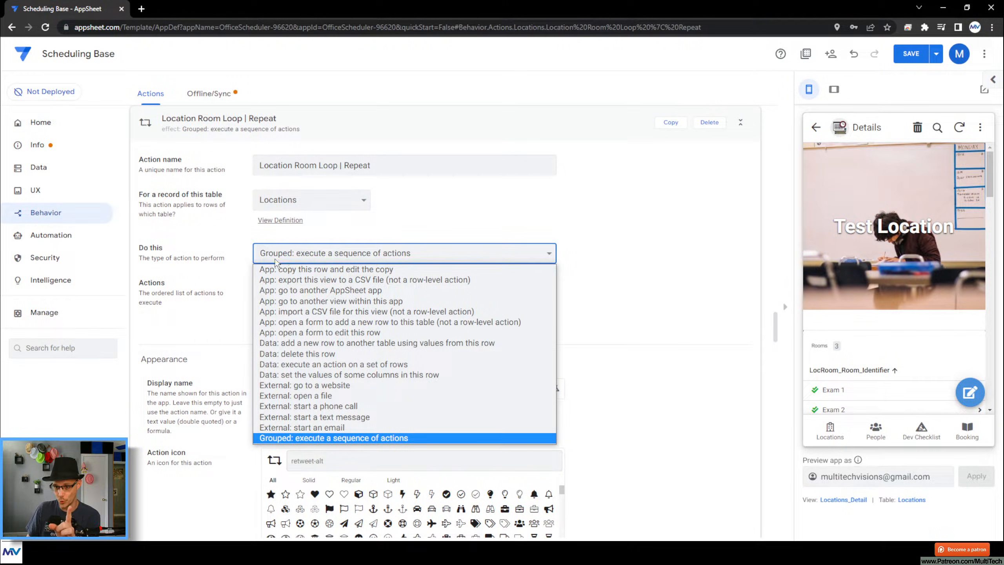
{"action": "mouse_move", "coordinate": [333, 364]}
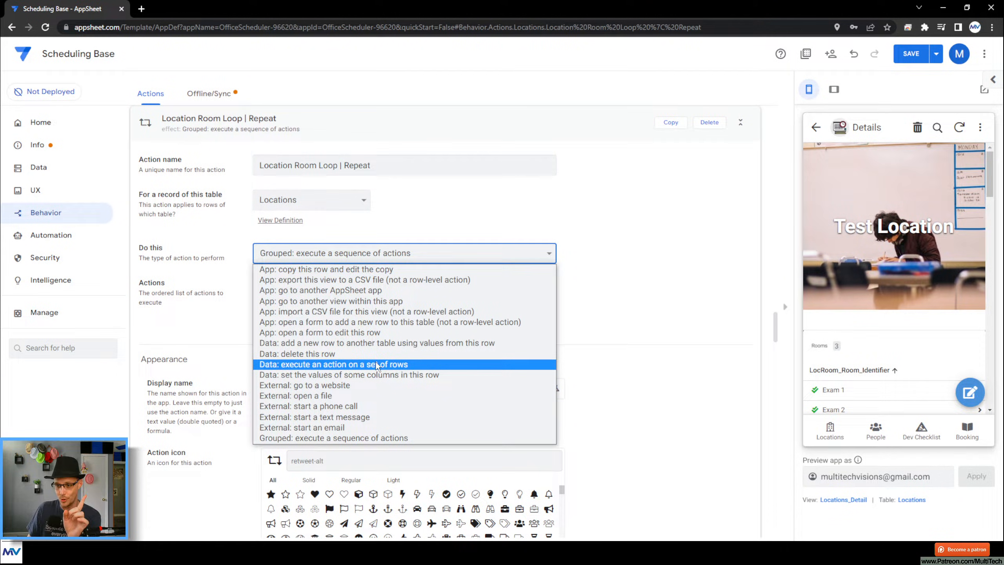
{"action": "left_click", "coordinate": [332, 363]}
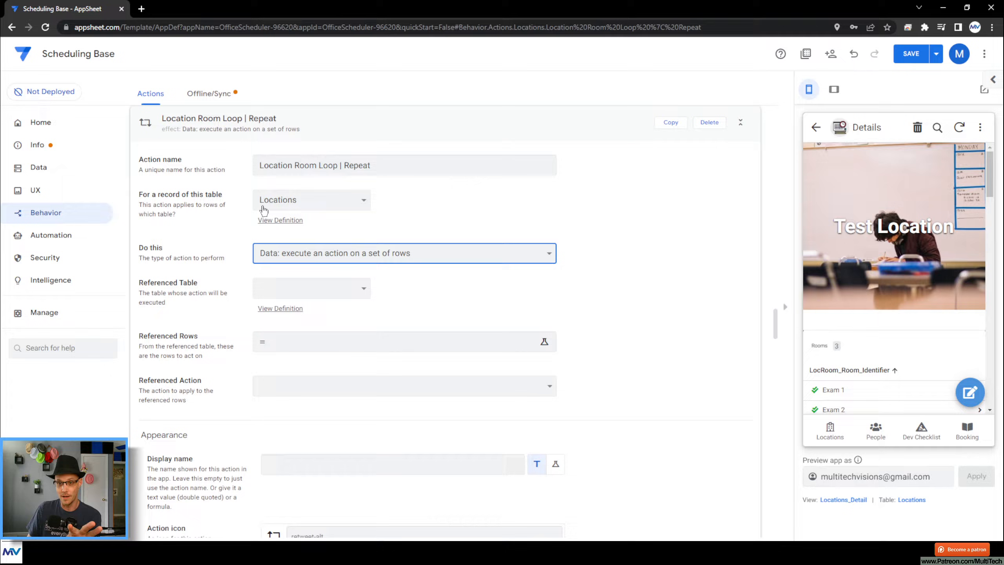
{"action": "double_click", "coordinate": [179, 194]}
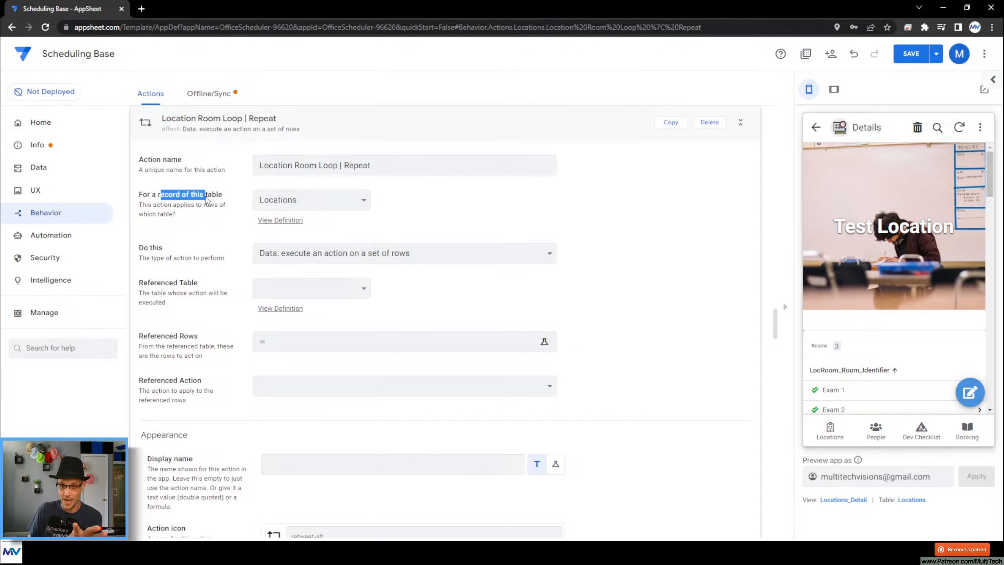
- Target Locations rows list([_thisrow]) and reference the Location Room Loop | Looop action
{"action": "left_click", "coordinate": [311, 288]}
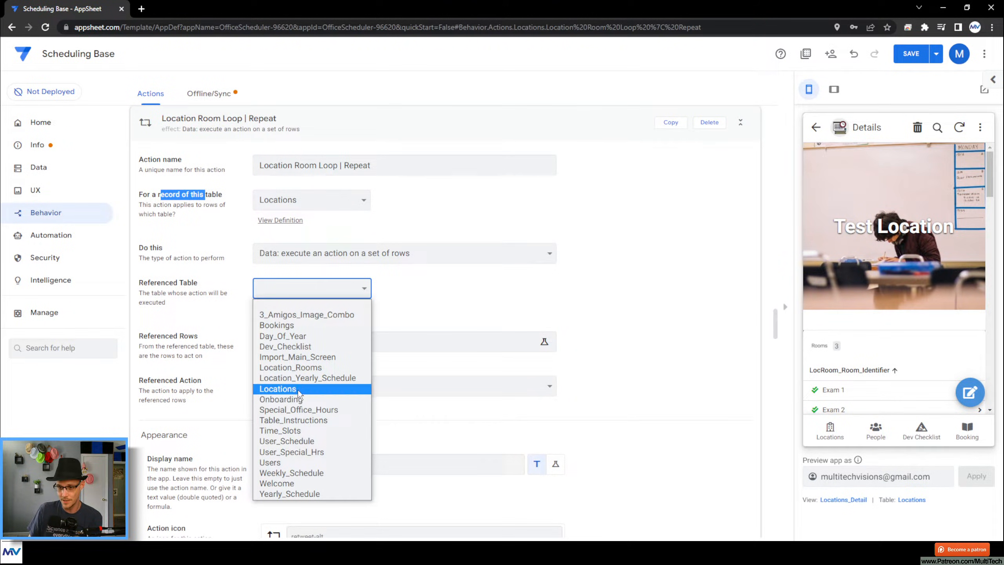
{"action": "left_click", "coordinate": [277, 389]}
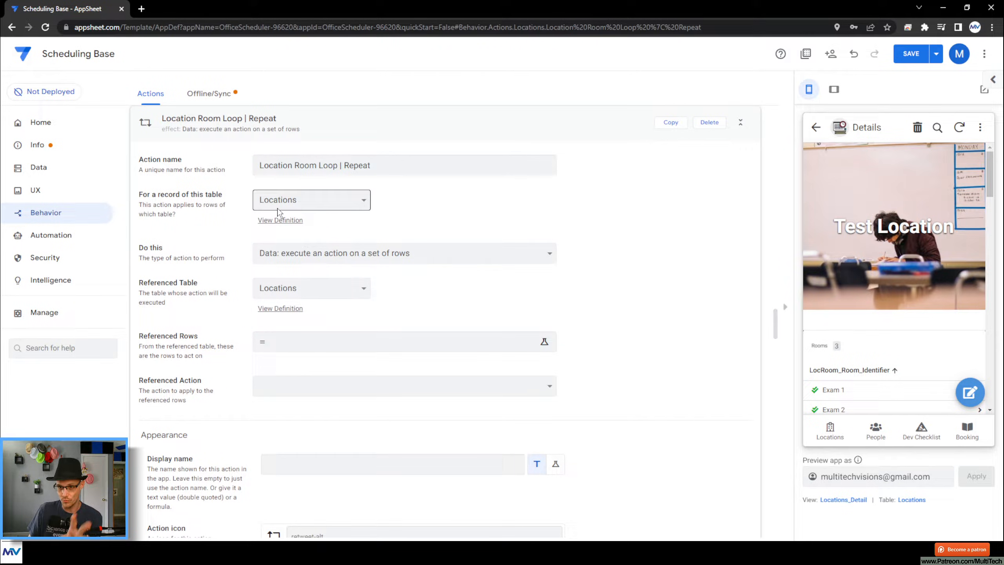
{"action": "left_click", "coordinate": [403, 341]}
{"action": "type", "text": "list(["}
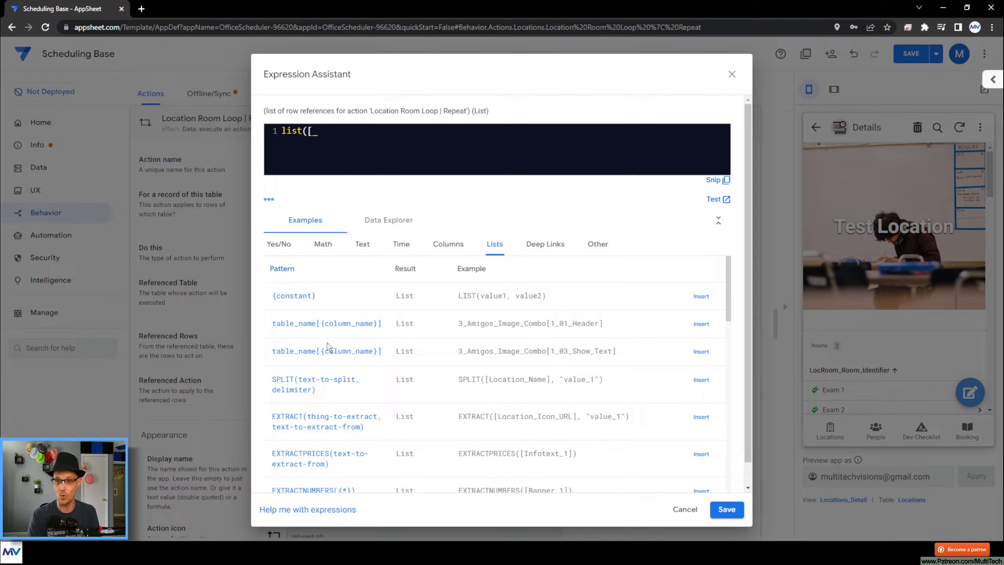
{"action": "type", "text": "thisrow])"}
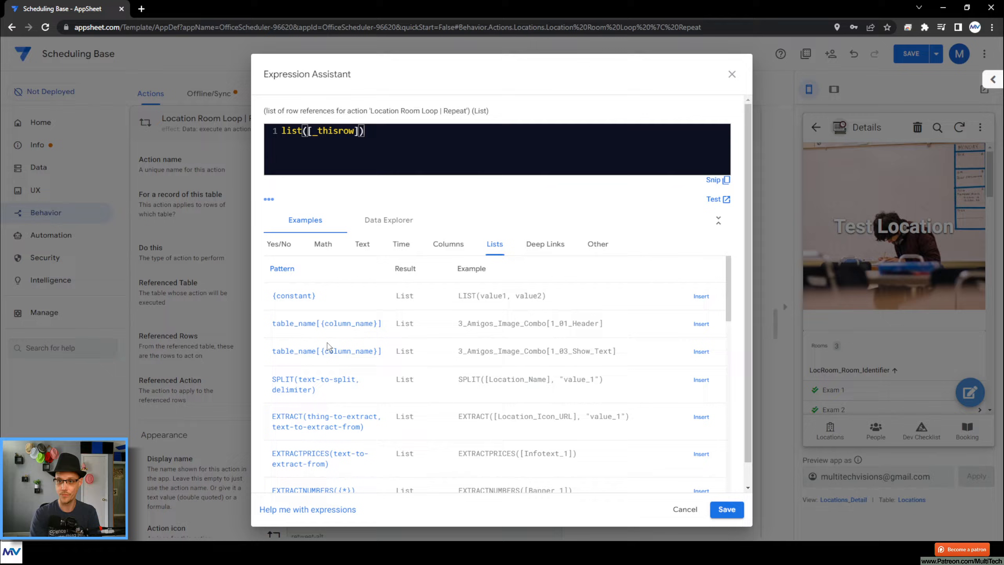
{"action": "left_click", "coordinate": [726, 509]}
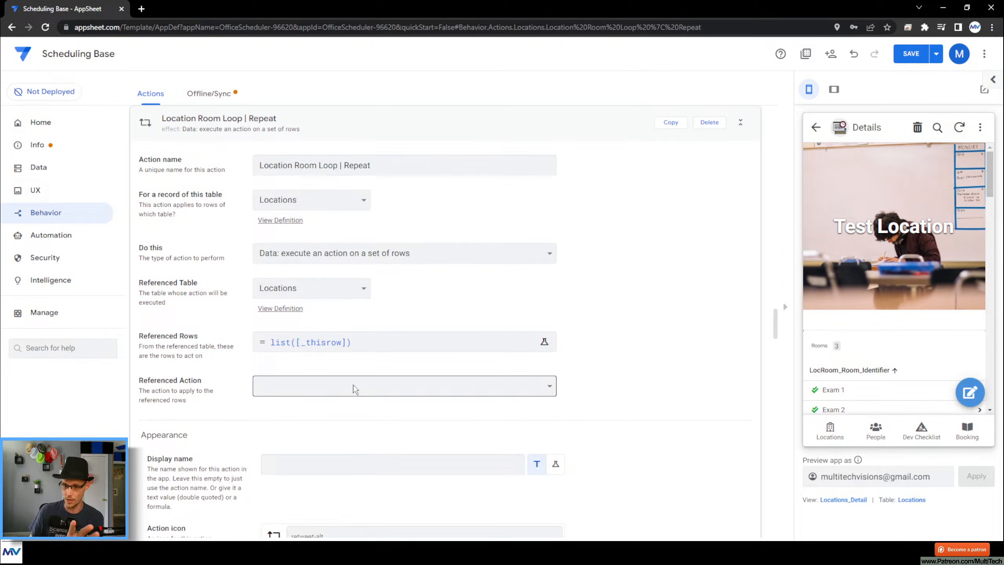
{"action": "left_click", "coordinate": [404, 384]}
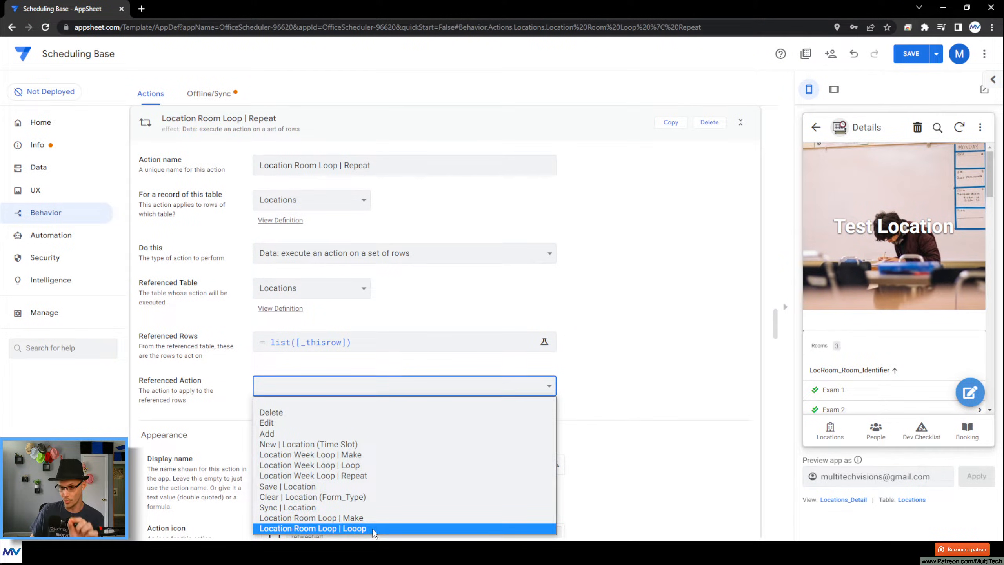
{"action": "left_click", "coordinate": [313, 528]}
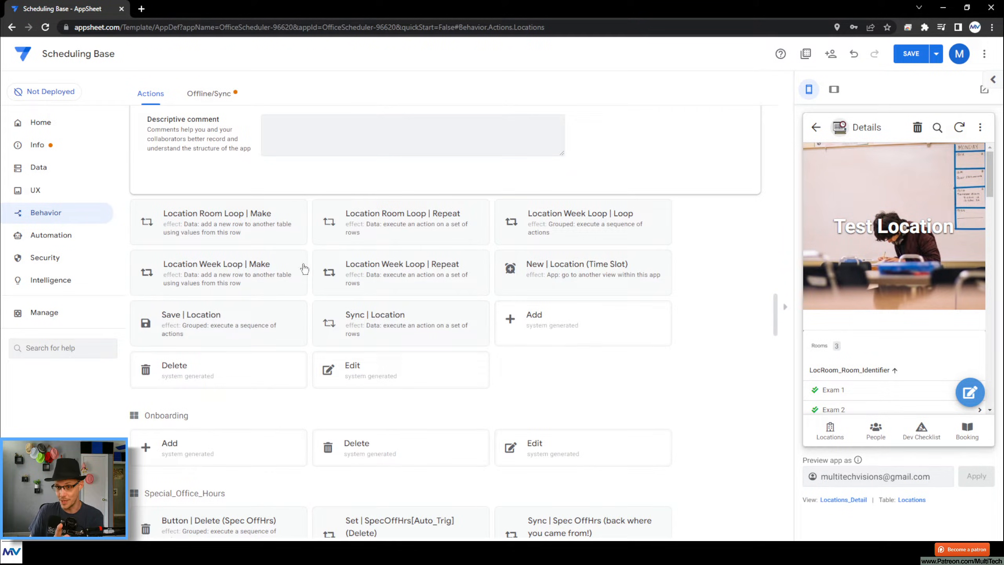
- Add Location Room Loop | Repeat as Looop's second action after Make, then save
{"action": "left_click", "coordinate": [217, 221]}
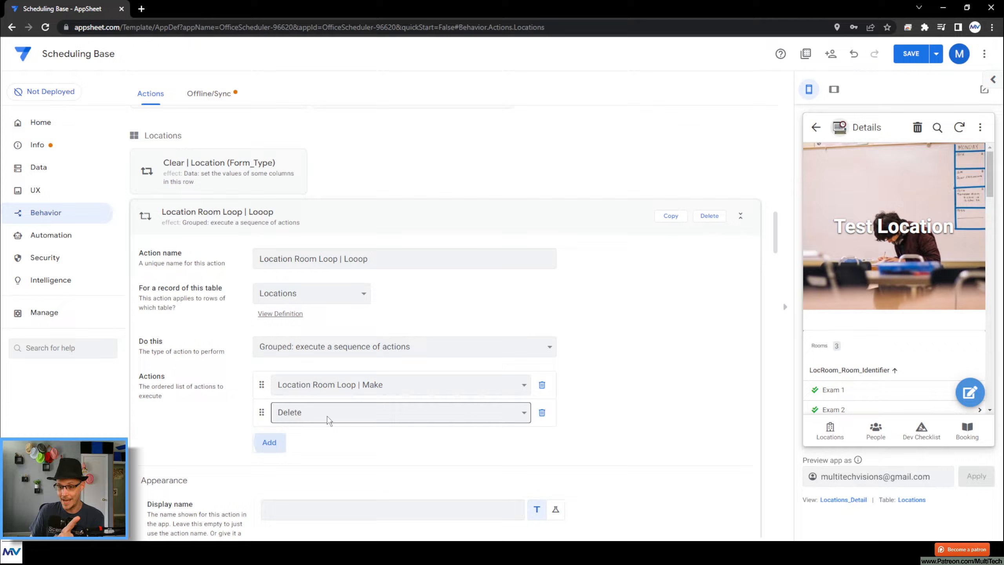
{"action": "left_click", "coordinate": [400, 412]}
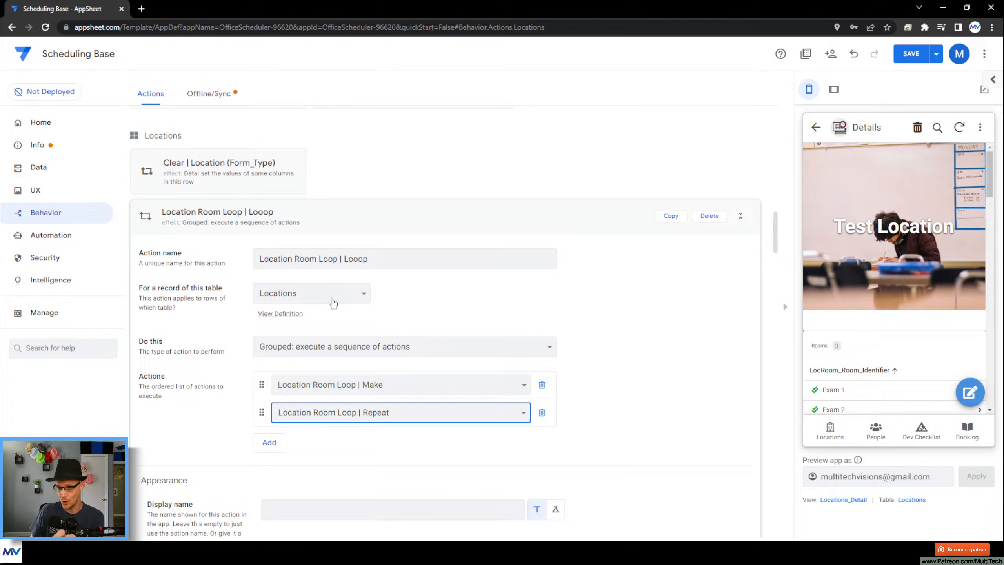
{"action": "left_click", "coordinate": [740, 216]}
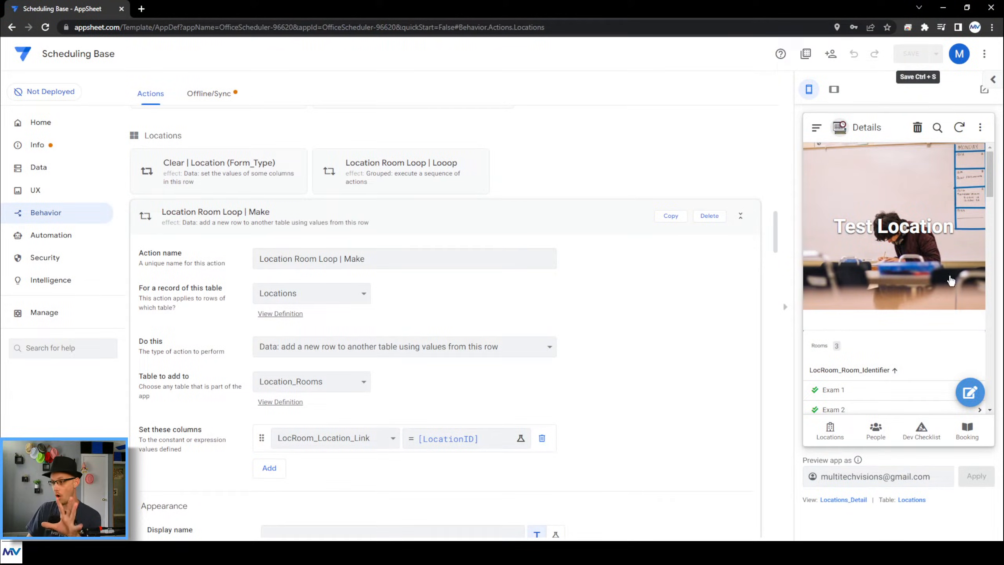
- Open the new-location form and confirm Locations_Form's Form Saved event runs Save | Location
{"action": "left_click", "coordinate": [969, 392]}
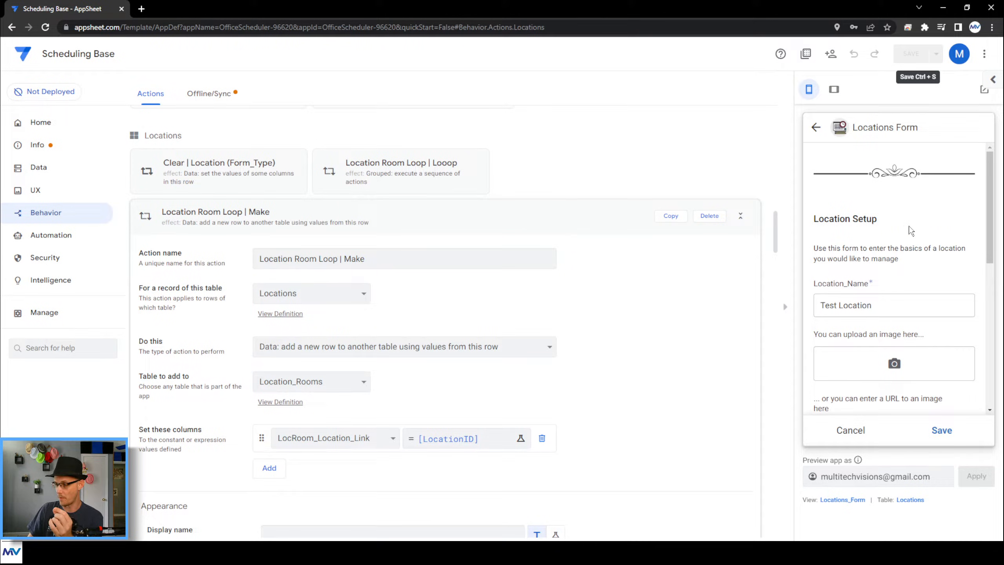
{"action": "left_click", "coordinate": [34, 190]}
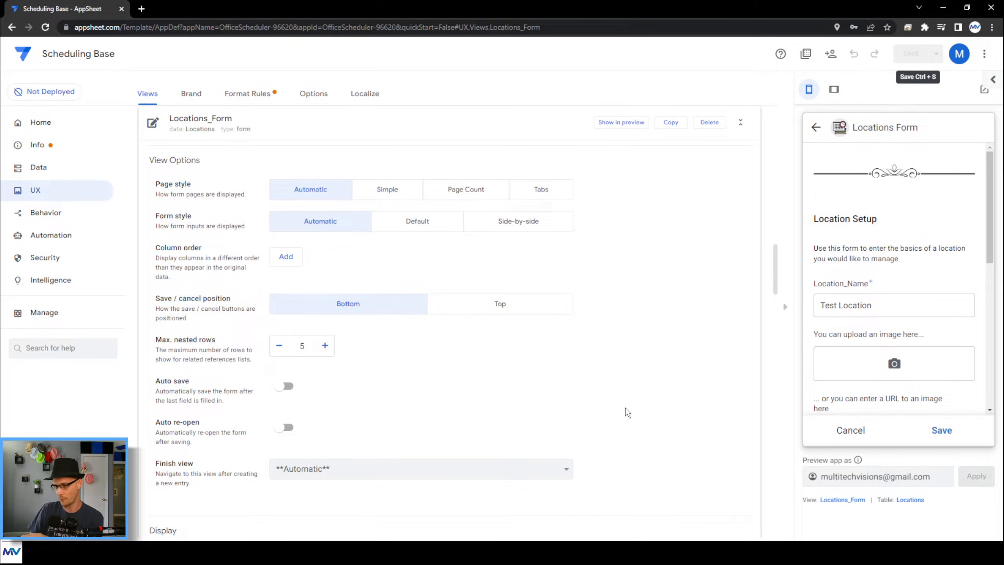
{"action": "scroll", "scroll_direction": "down", "scroll_amount": 3}
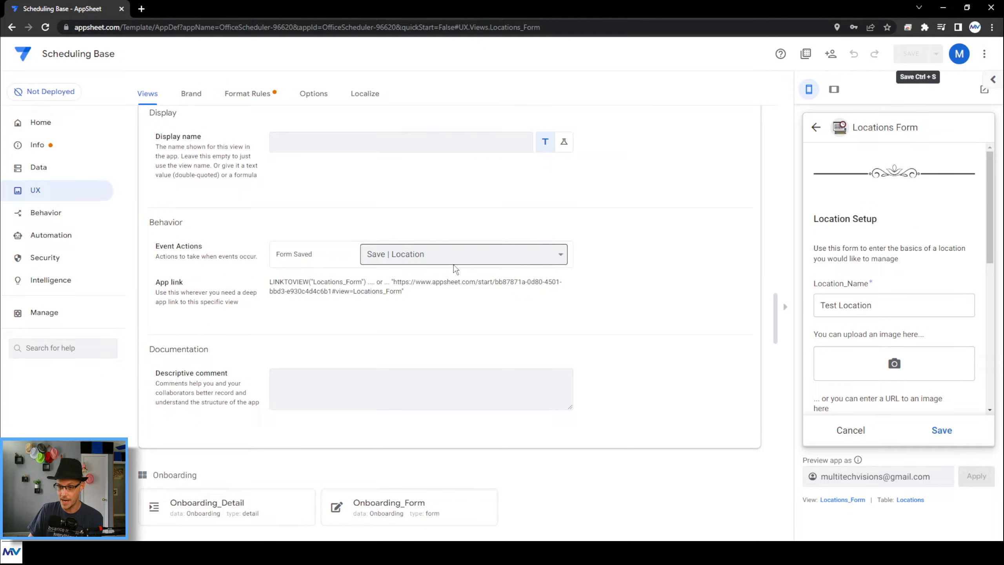
{"action": "left_click", "coordinate": [46, 212]}
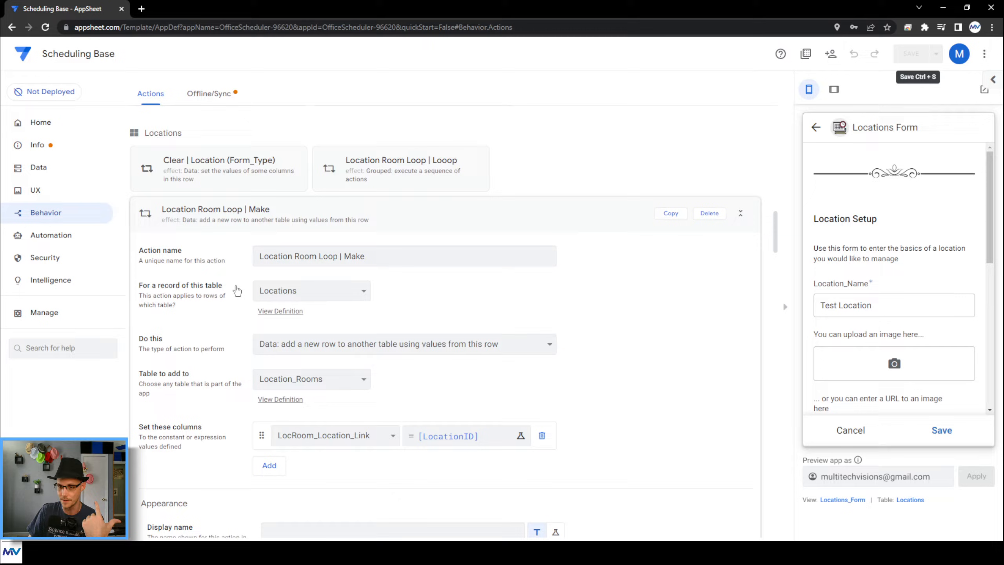
{"action": "scroll", "scroll_direction": "down", "scroll_amount": 3}
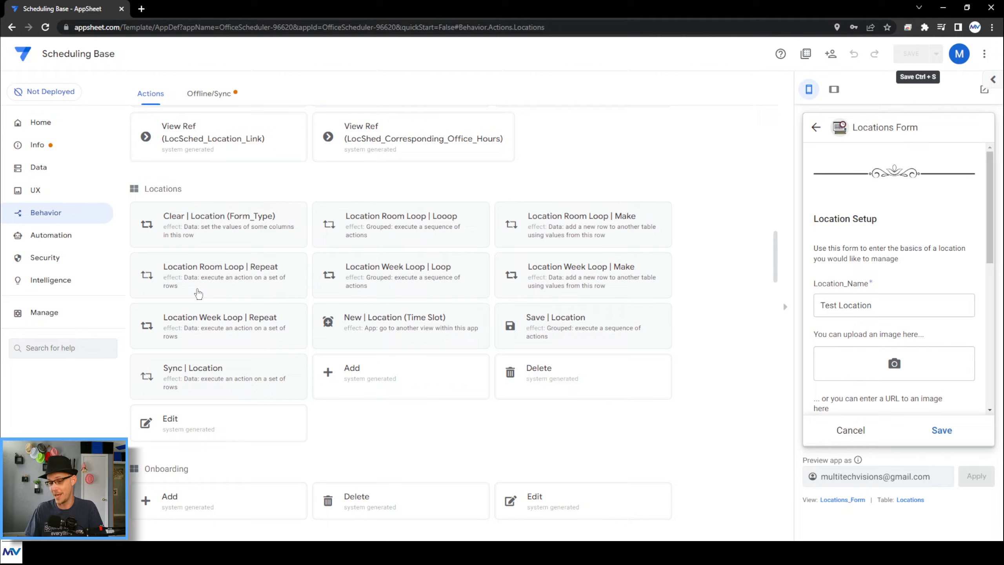
- Add Location Room Loop | Repeat to Save | Location, between Week Loop Repeat and Sync
{"action": "left_click", "coordinate": [555, 325]}
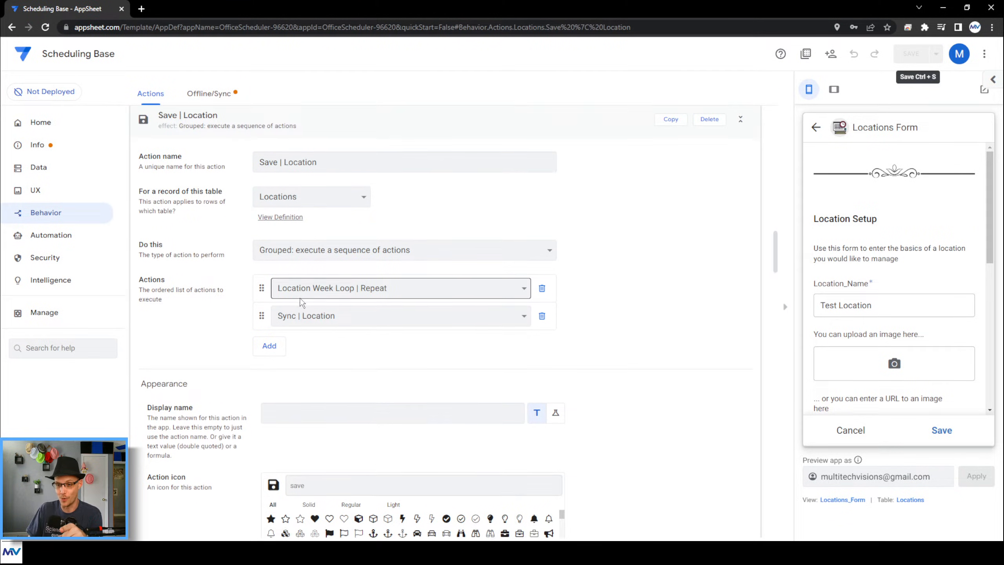
{"action": "scroll", "scroll_direction": "down", "scroll_amount": 3}
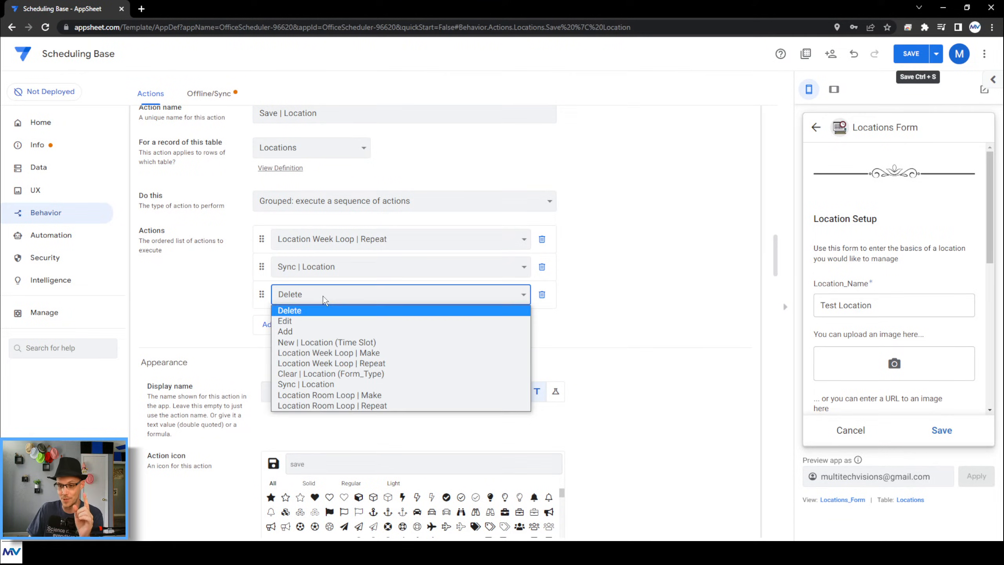
{"action": "mouse_move", "coordinate": [331, 405]}
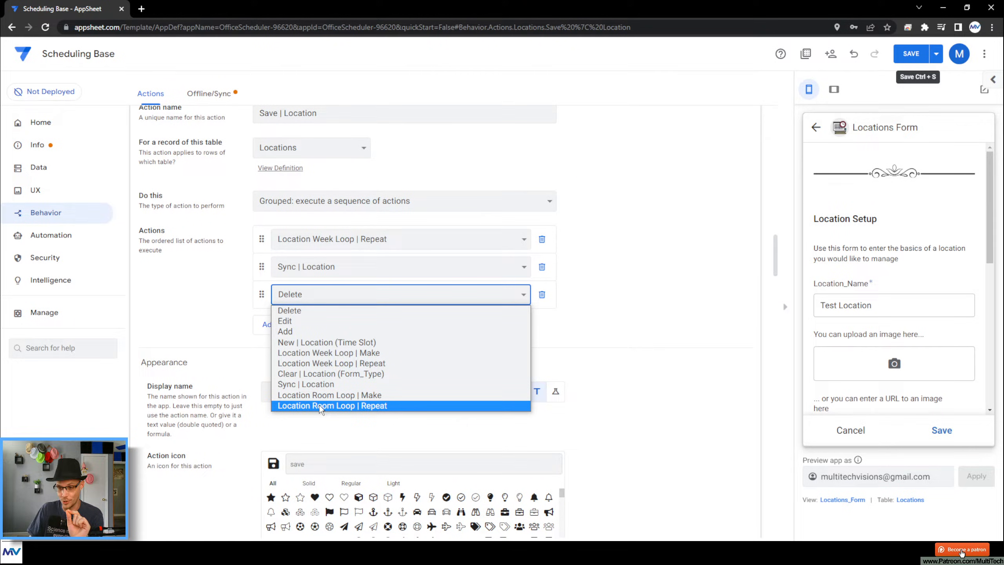
{"action": "left_click", "coordinate": [331, 405]}
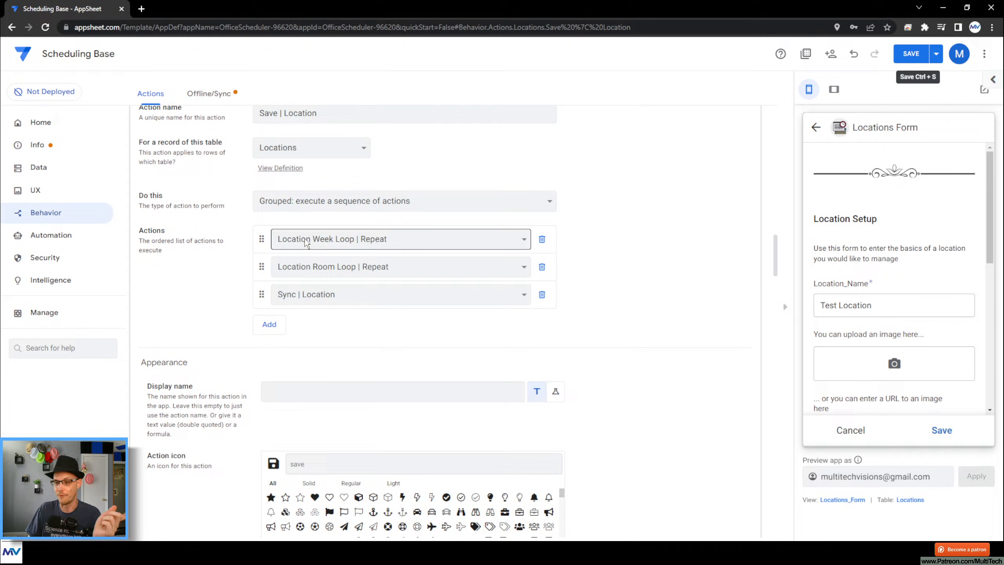
{"action": "mouse_move", "coordinate": [404, 248]}
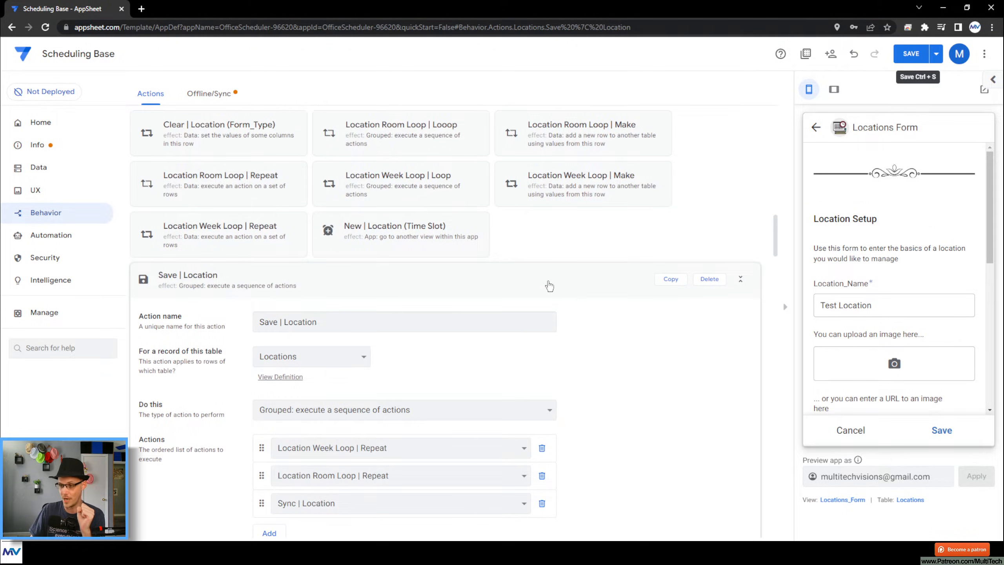
- Collapse the Save | Location action settings and save the app so the preview reloads
{"action": "left_click", "coordinate": [909, 54]}
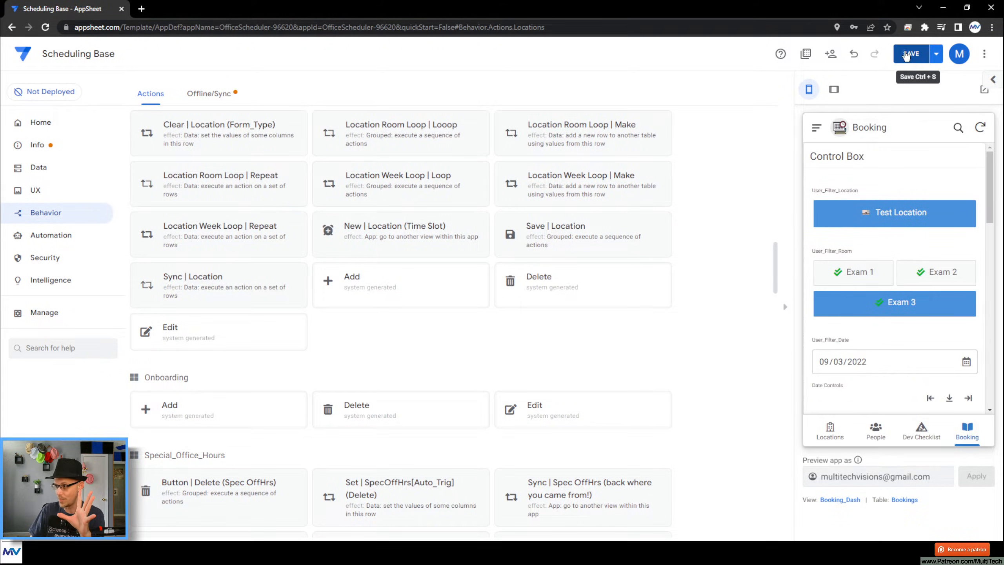
{"action": "left_click", "coordinate": [909, 54]}
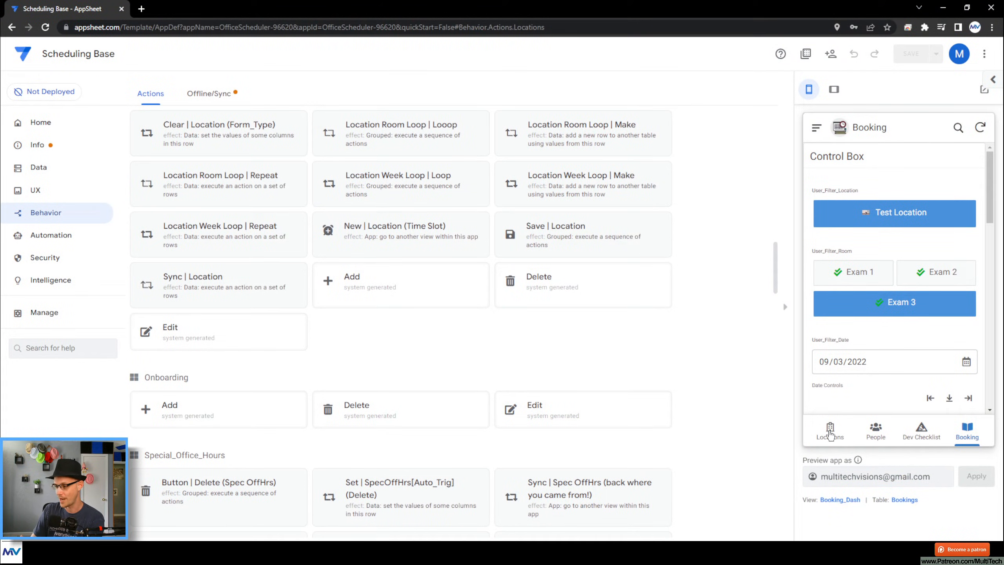
- Save Test Location with 5 rooms in the preview and confirm rooms Exam 1–Exam 5 appear
{"action": "left_click", "coordinate": [830, 431]}
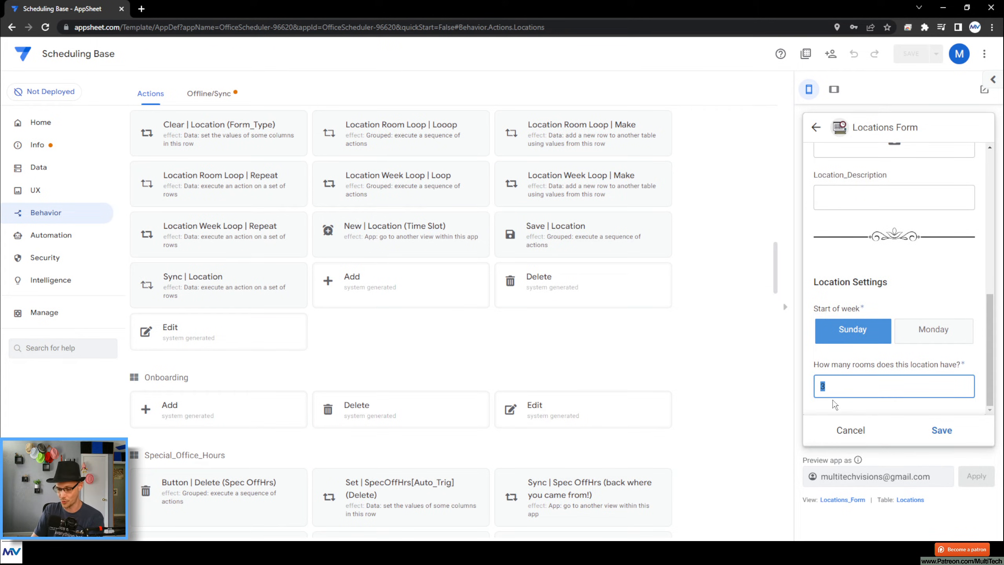
{"action": "left_click", "coordinate": [941, 430]}
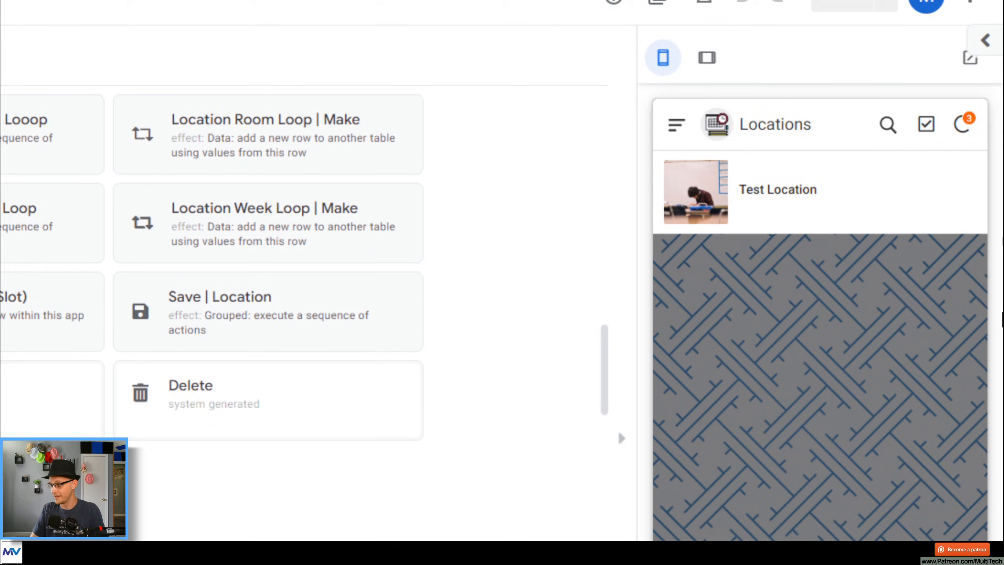
{"action": "left_click", "coordinate": [777, 190]}
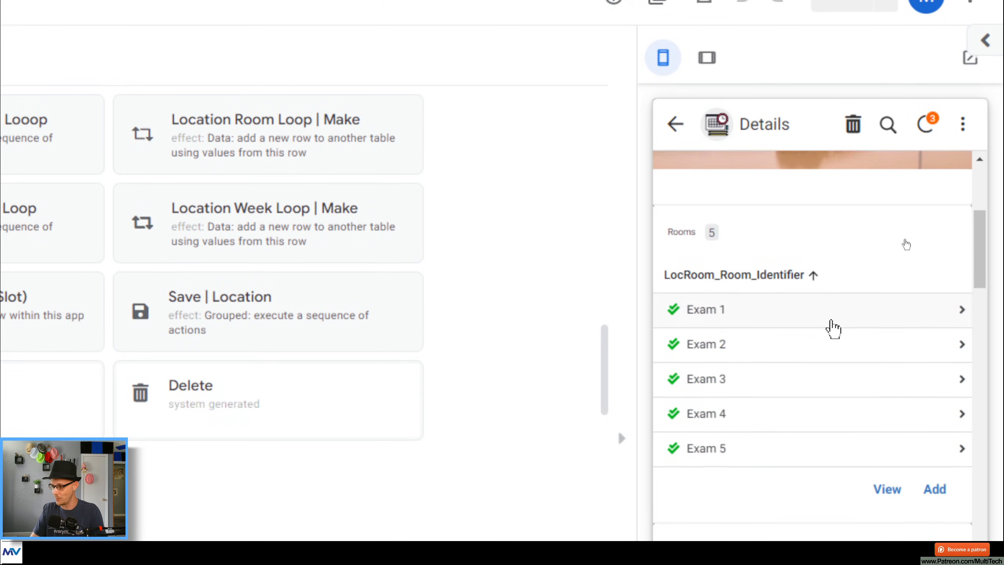
{"action": "scroll", "scroll_direction": "down", "scroll_amount": 3}
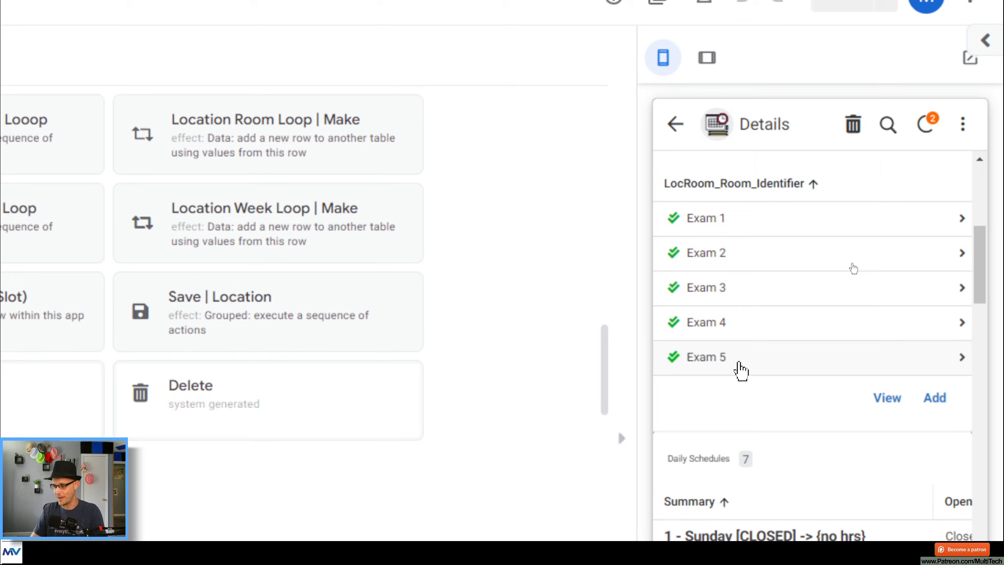